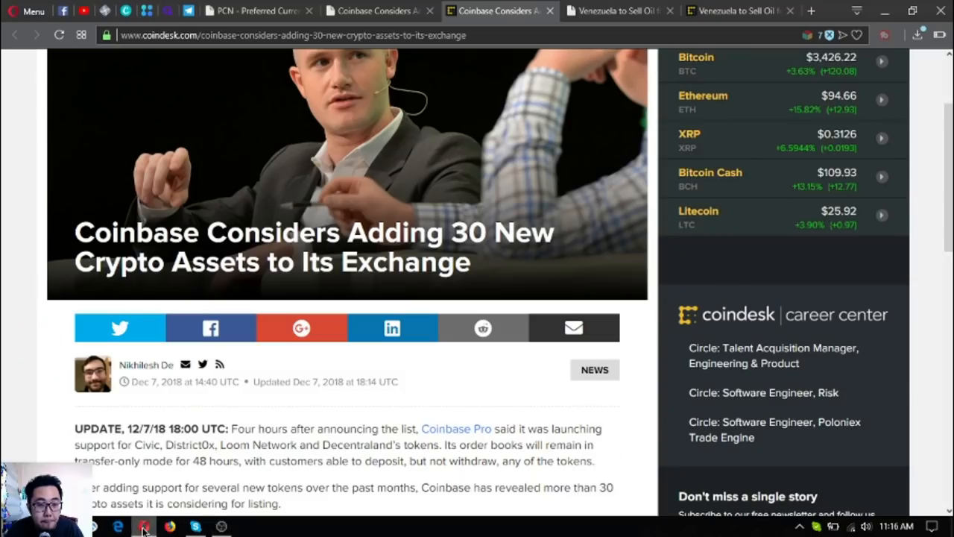
# - Switch to the pcn.today home page showing the featured Coinbase 30-assets story
pyautogui.click(256, 12)
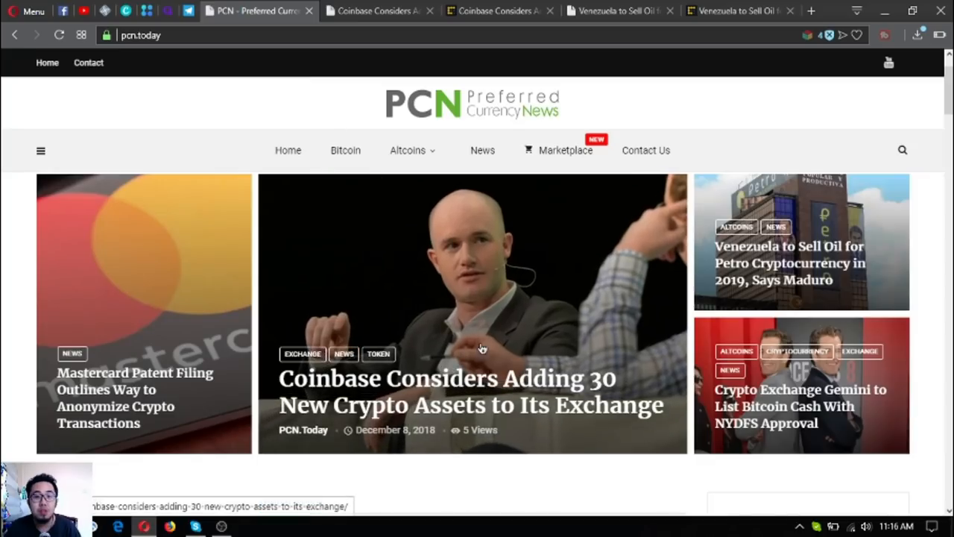
pyautogui.moveTo(507, 337)
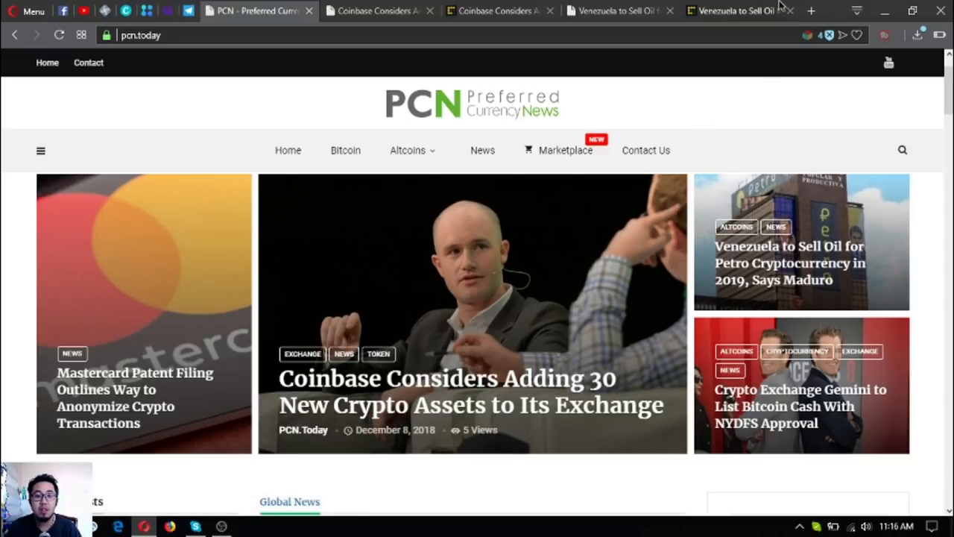
pyautogui.moveTo(811, 11)
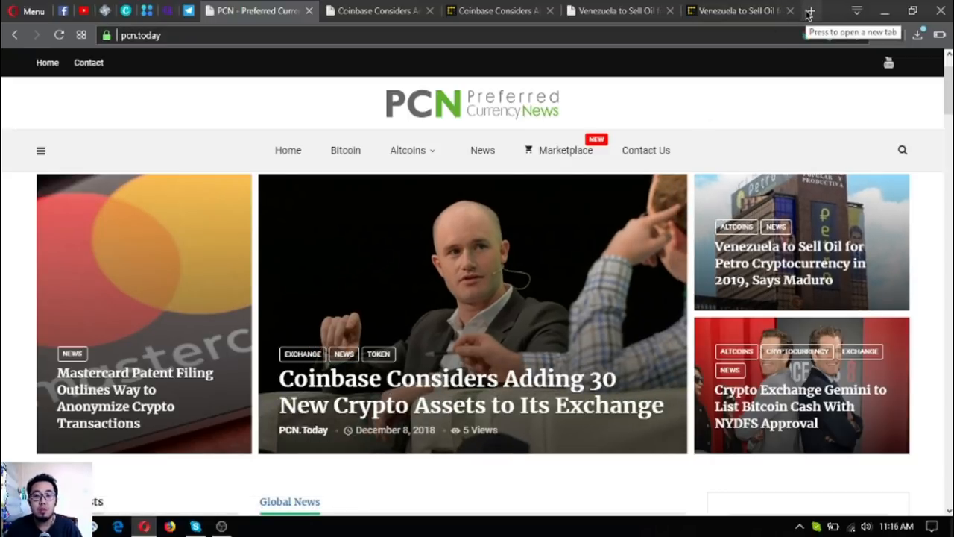
# - Read the opening paragraphs of PCN's "Coinbase Considers Adding 30 New Crypto Assets" article
pyautogui.click(817, 9)
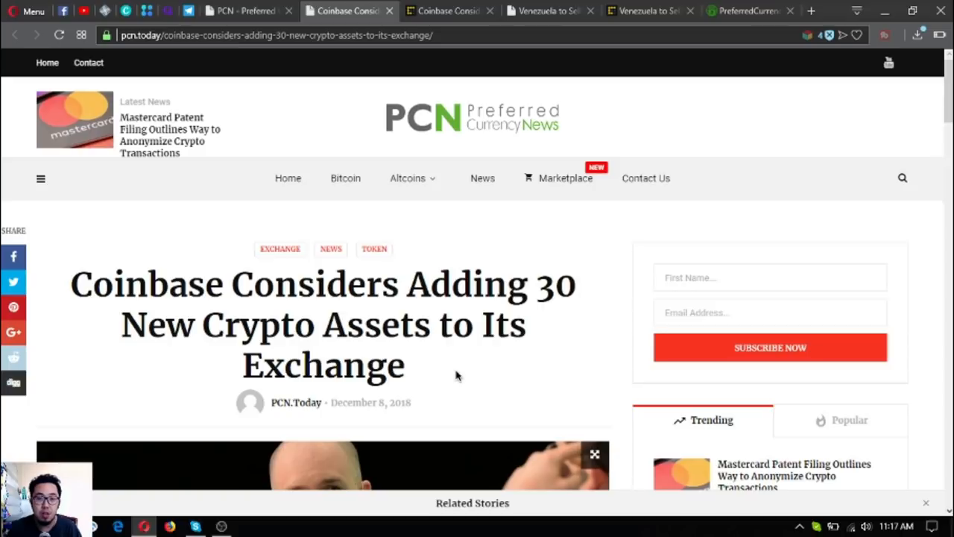
pyautogui.scroll(-3)
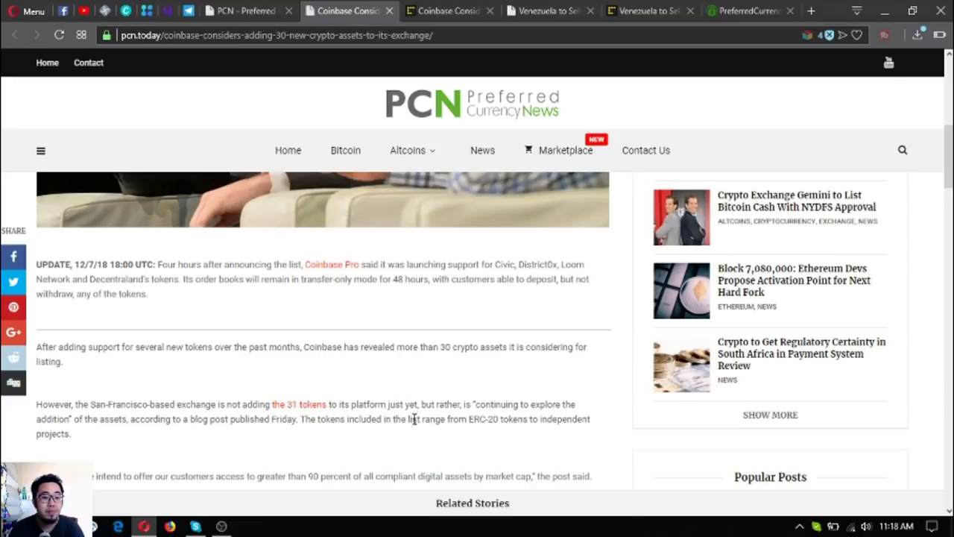
pyautogui.scroll(-3)
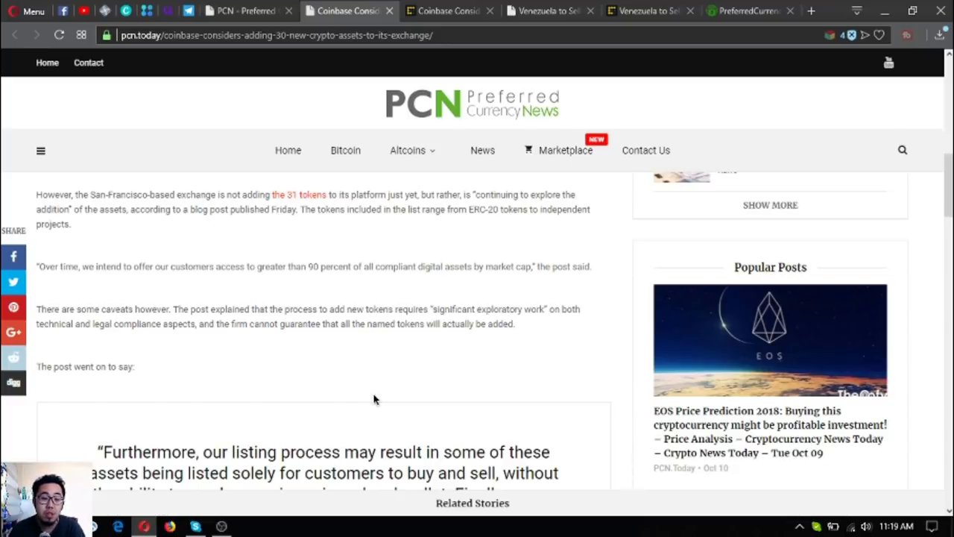
pyautogui.scroll(-3)
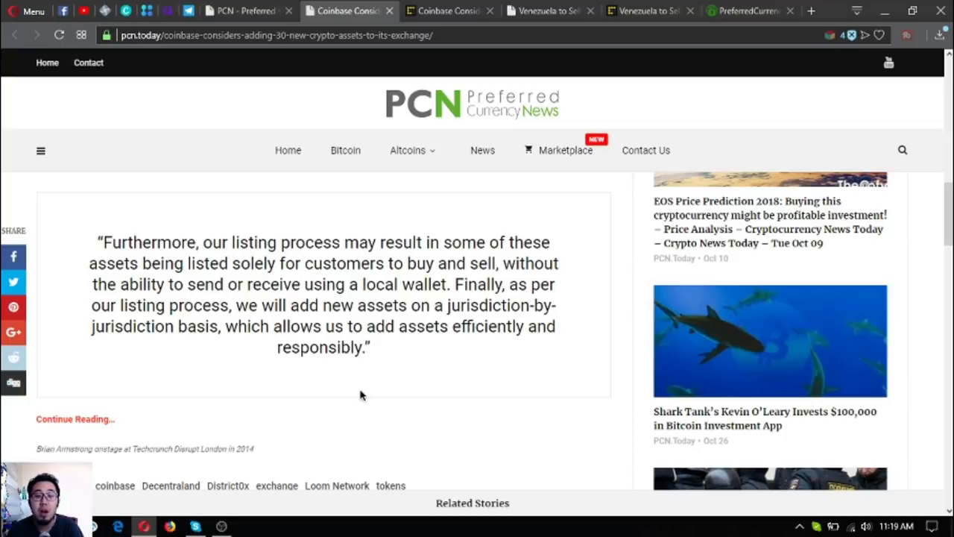
# - Read CoinDesk's copy of the Coinbase 30-assets article down to the editor's note and back to the headline
pyautogui.click(447, 10)
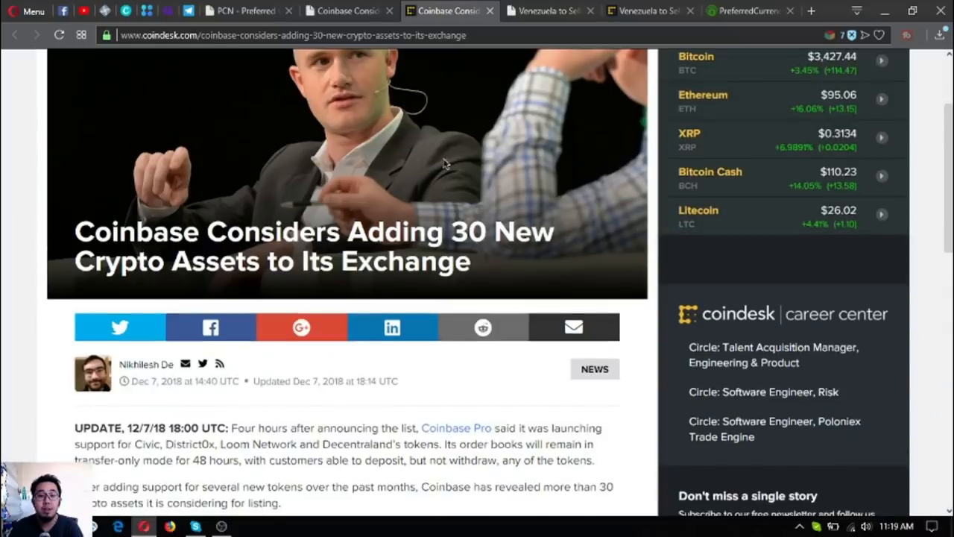
pyautogui.scroll(-3)
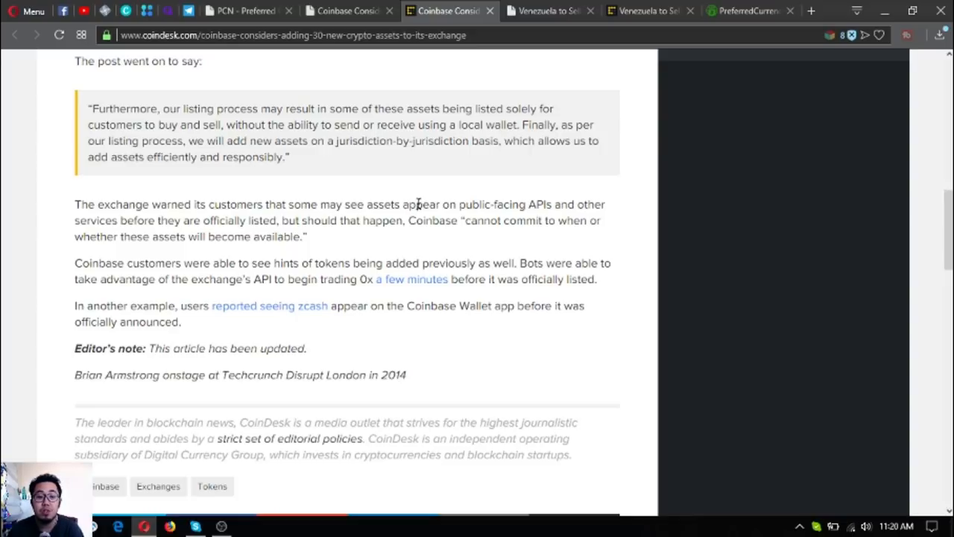
pyautogui.scroll(3)
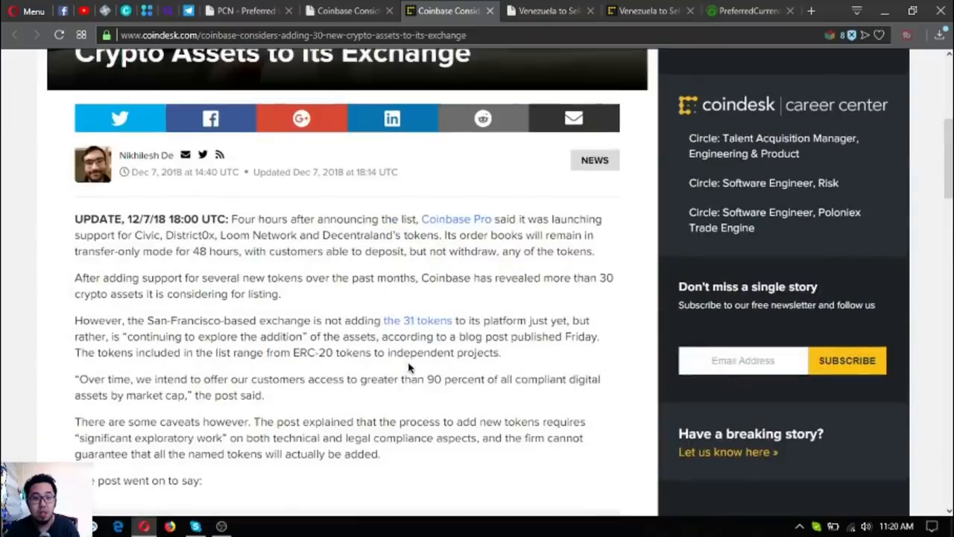
pyautogui.scroll(3)
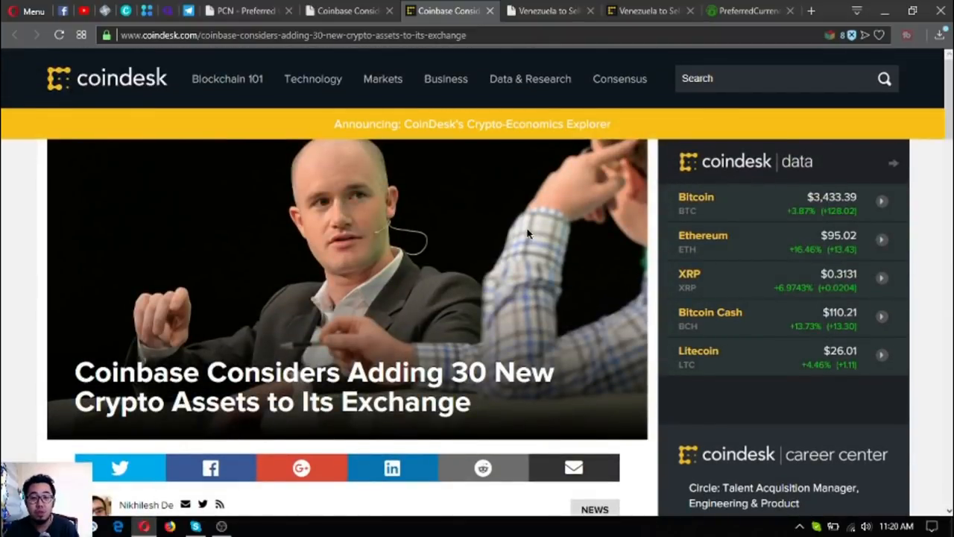
pyautogui.moveTo(483, 157)
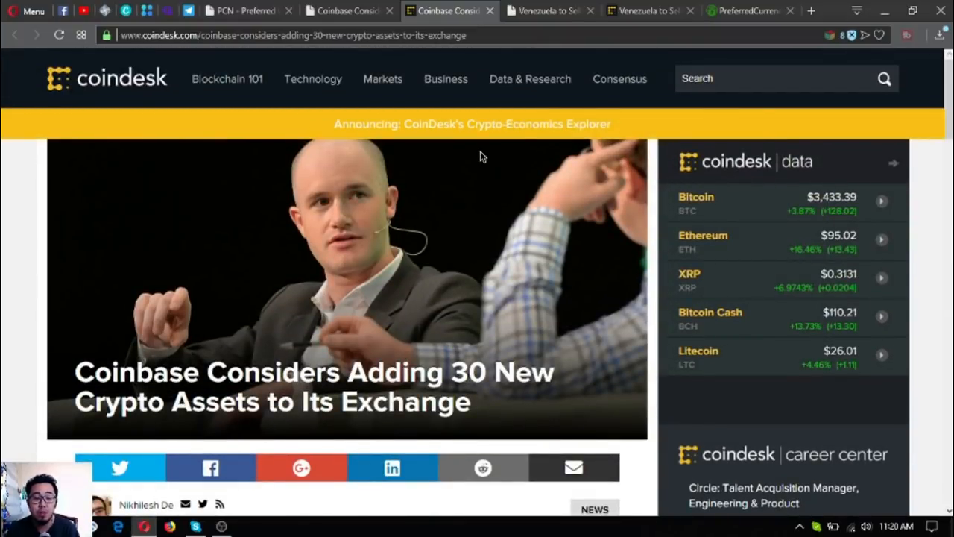
pyautogui.click(565, 10)
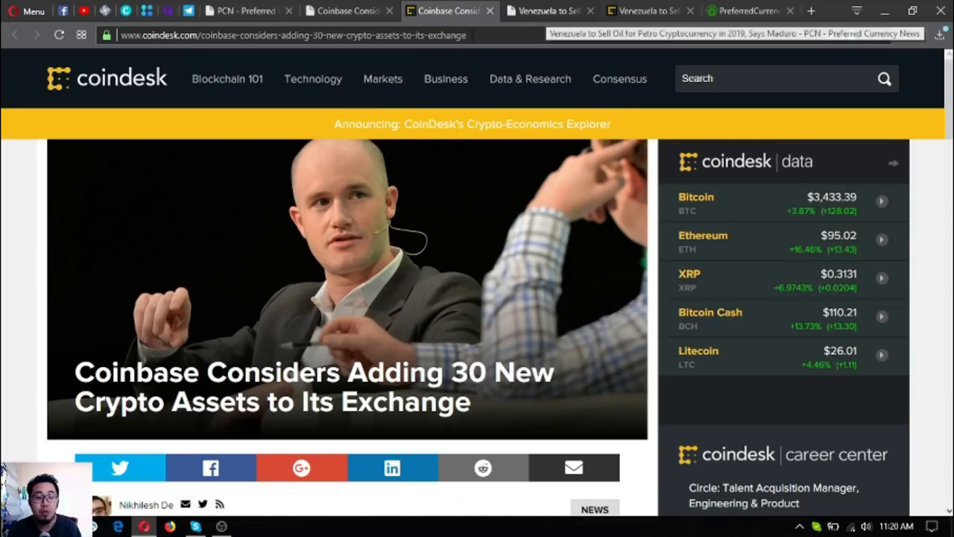
# - Return to PCN's Coinbase article and scroll to its update note and opening paragraphs
pyautogui.click(559, 11)
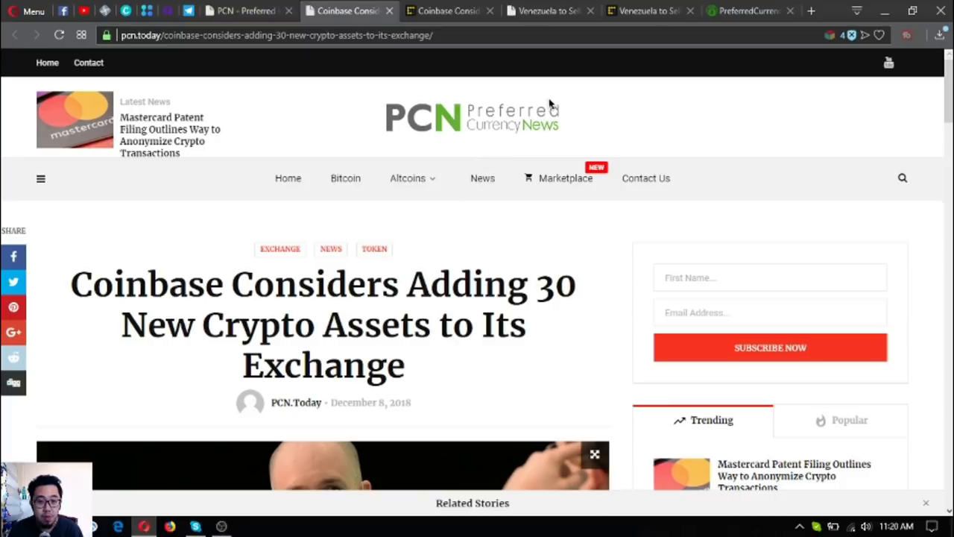
pyautogui.scroll(-3)
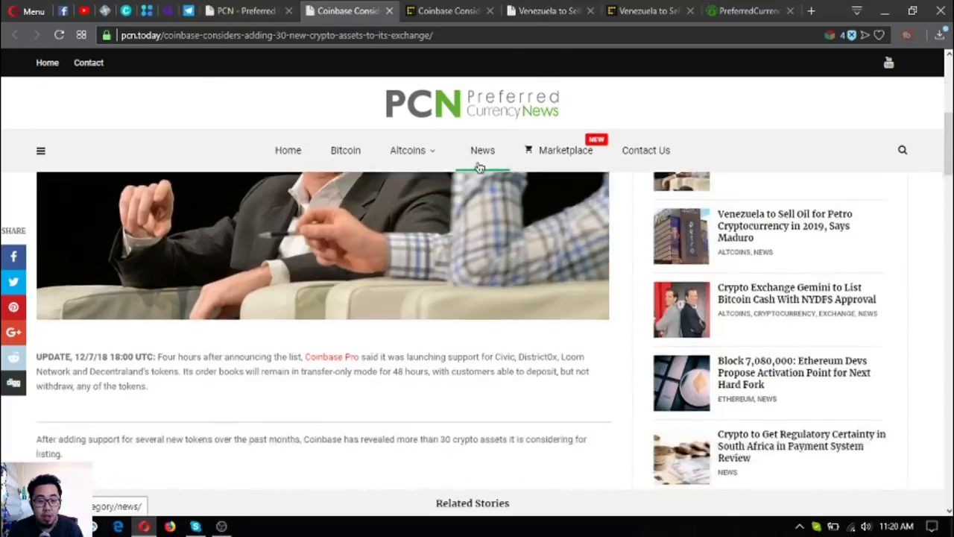
pyautogui.scroll(-3)
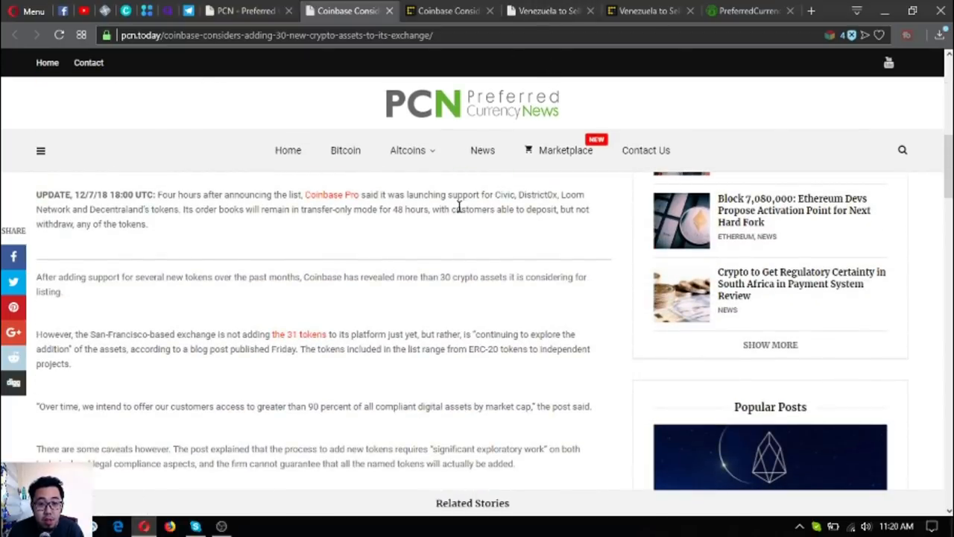
pyautogui.moveTo(531, 198)
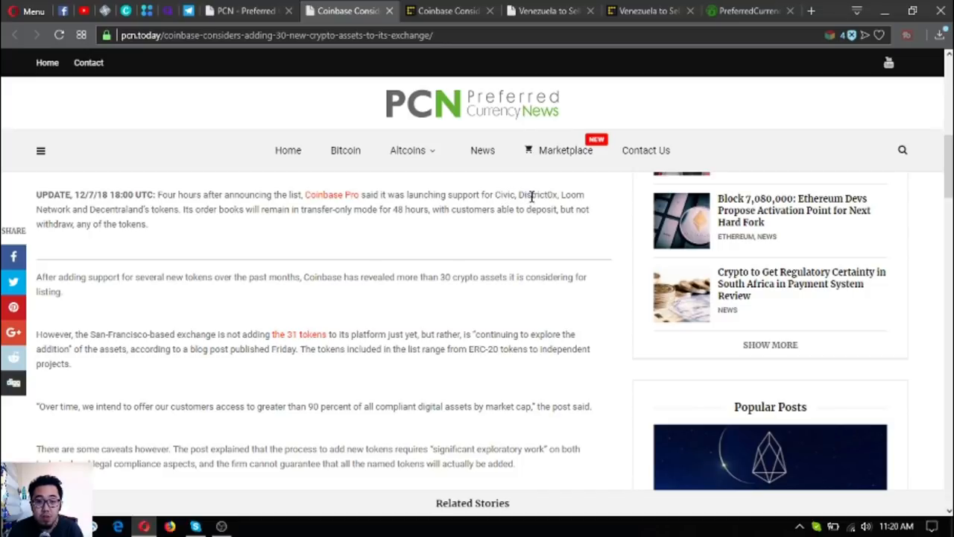
pyautogui.moveTo(143, 224)
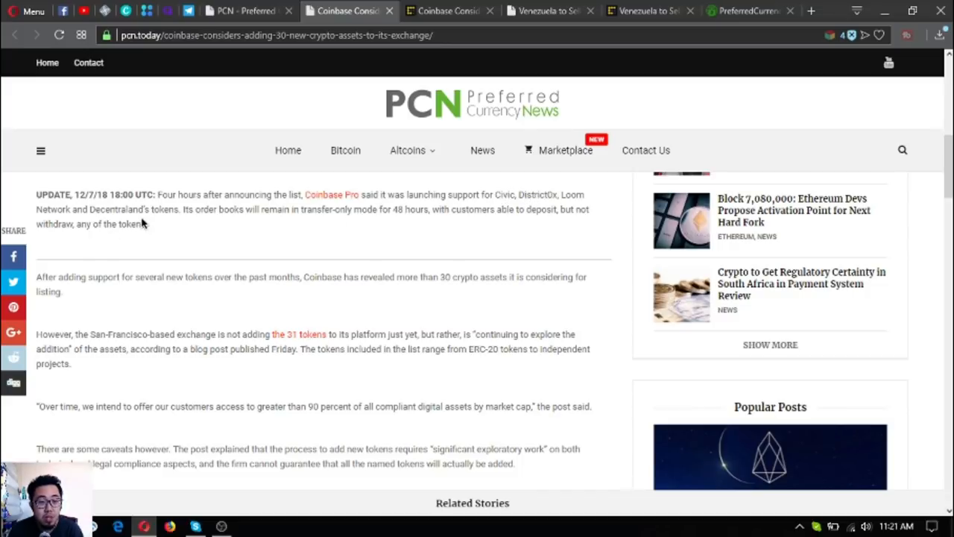
pyautogui.moveTo(351, 197)
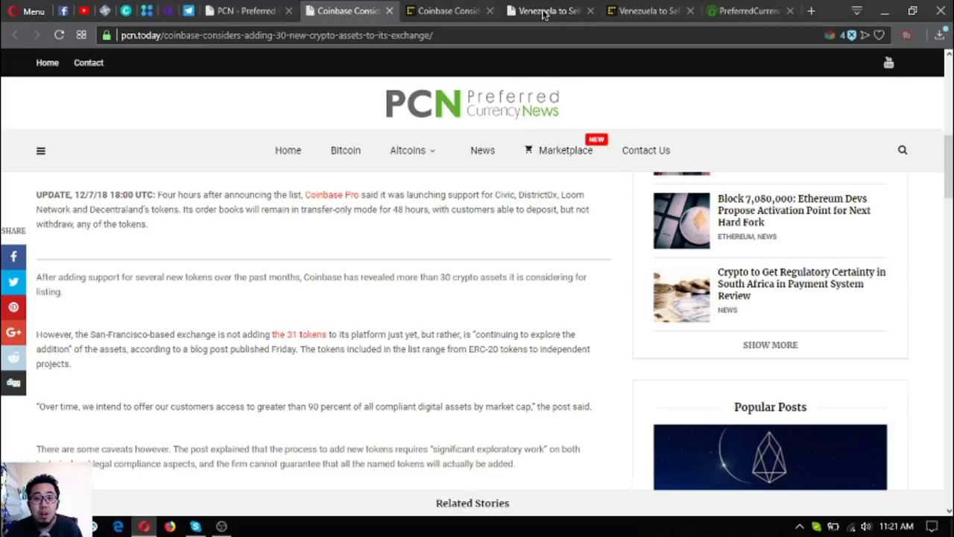
pyautogui.moveTo(542, 12)
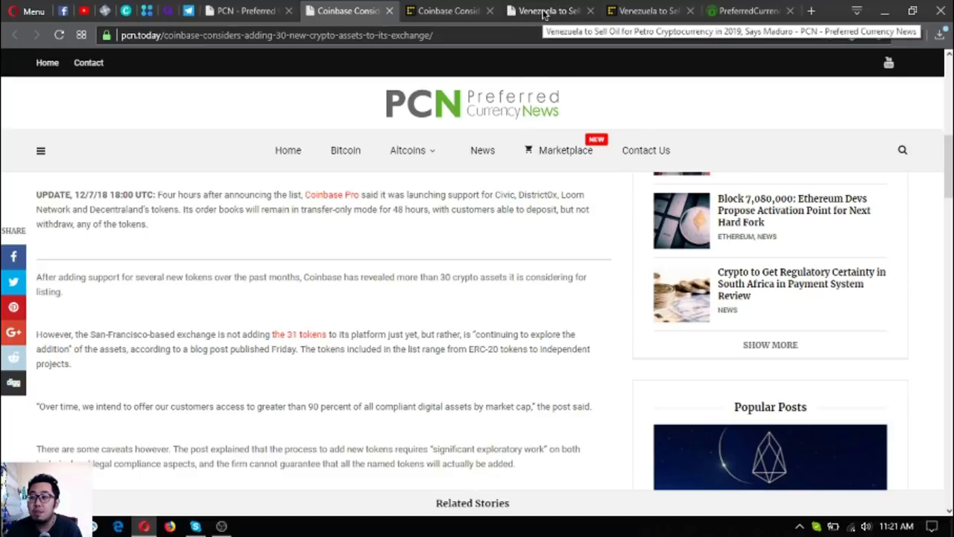
# - Read PCN's Venezuela oil-for-Petro article down to Maduro's quote
pyautogui.click(545, 12)
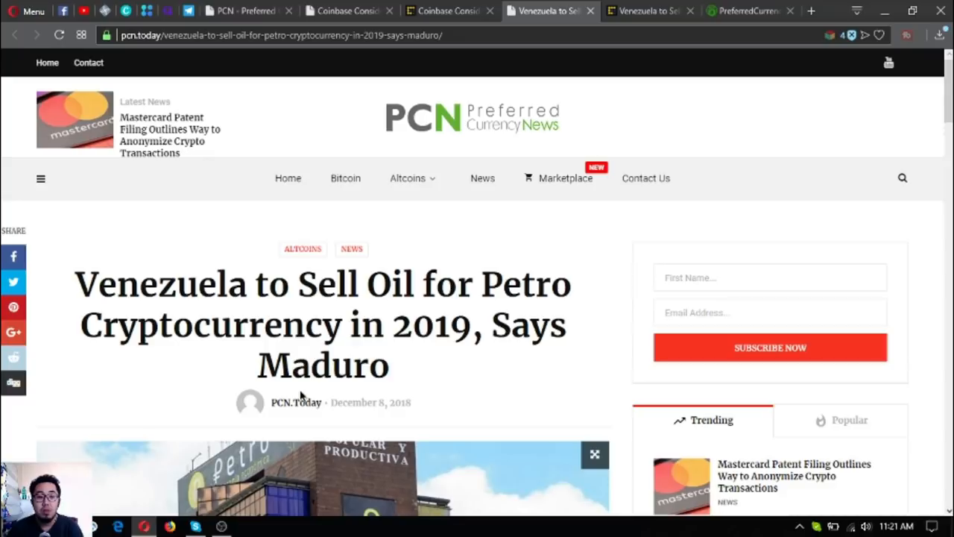
pyautogui.scroll(-3)
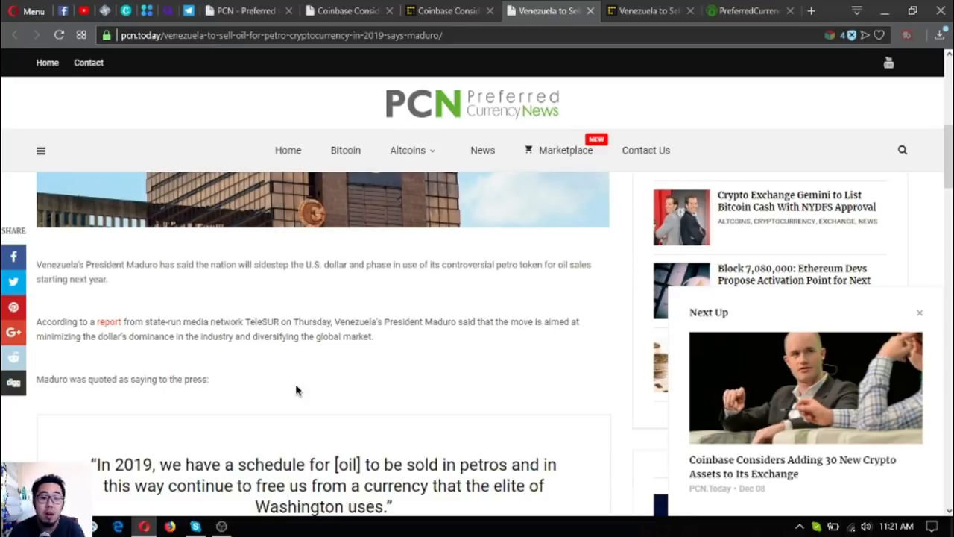
pyautogui.scroll(-3)
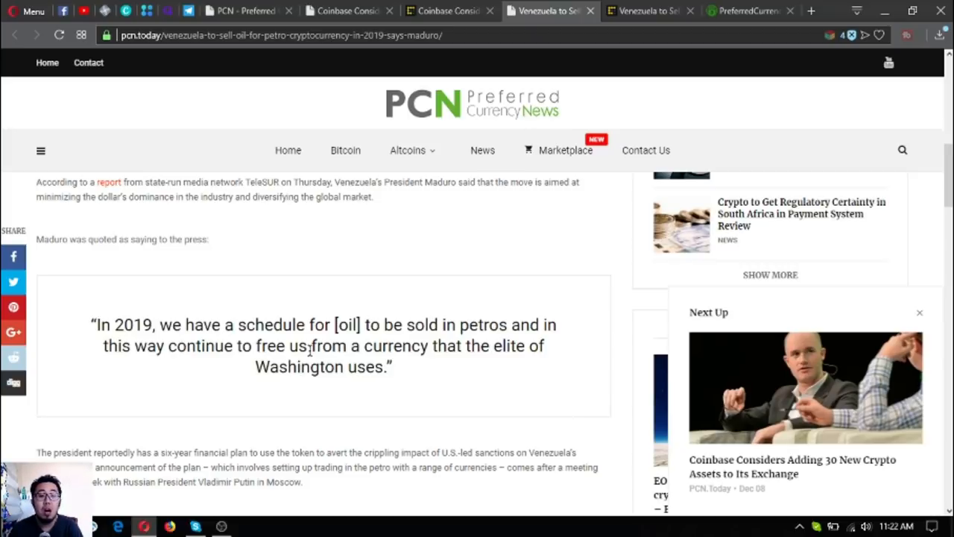
pyautogui.scroll(-3)
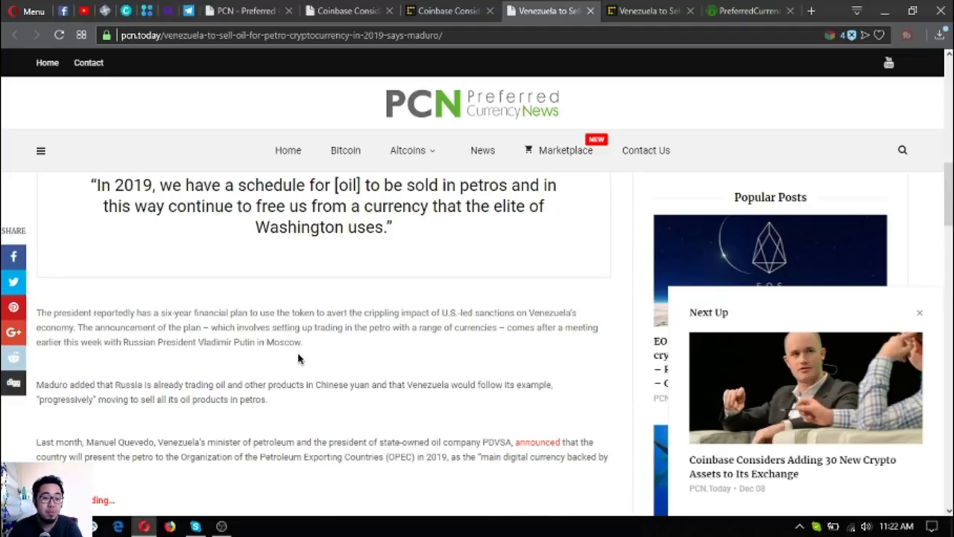
pyautogui.scroll(-3)
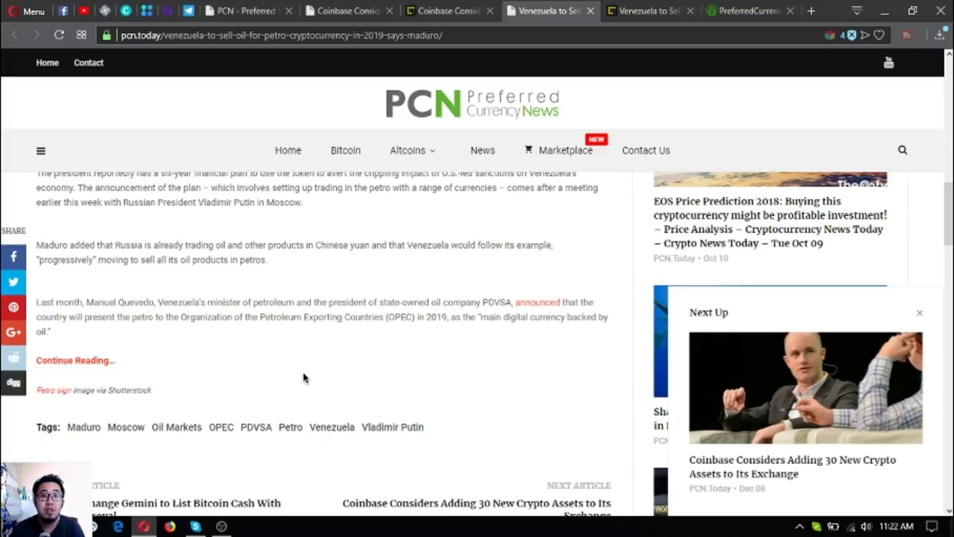
pyautogui.scroll(-3)
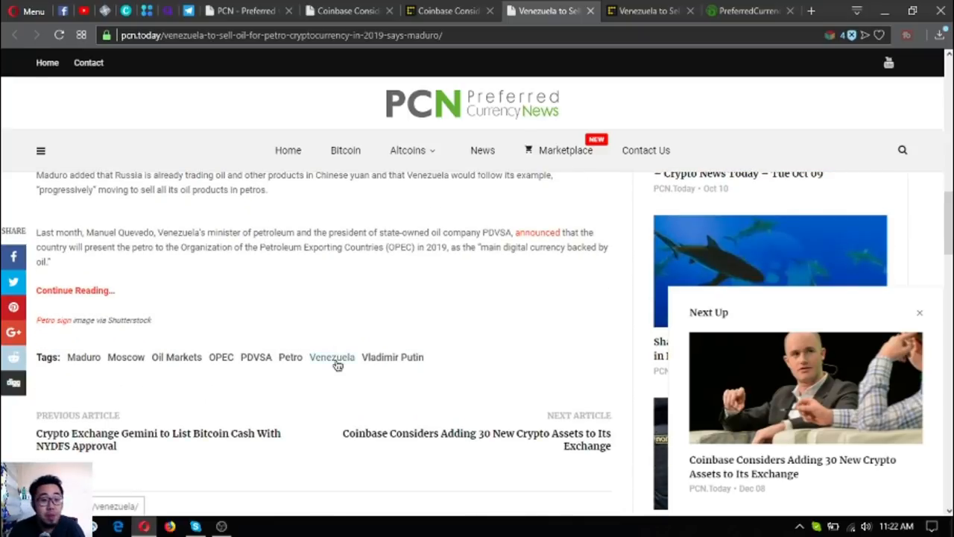
pyautogui.moveTo(331, 363)
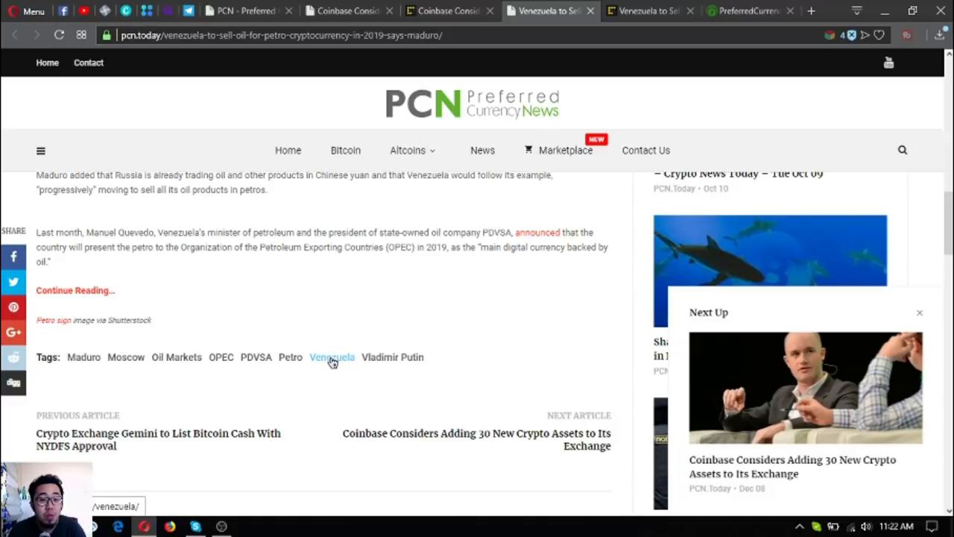
pyautogui.moveTo(322, 367)
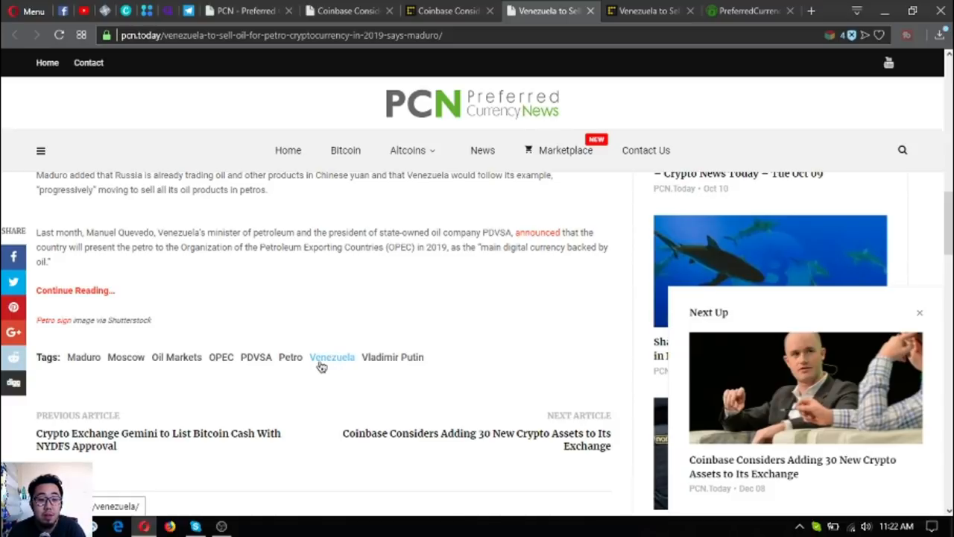
pyautogui.moveTo(349, 335)
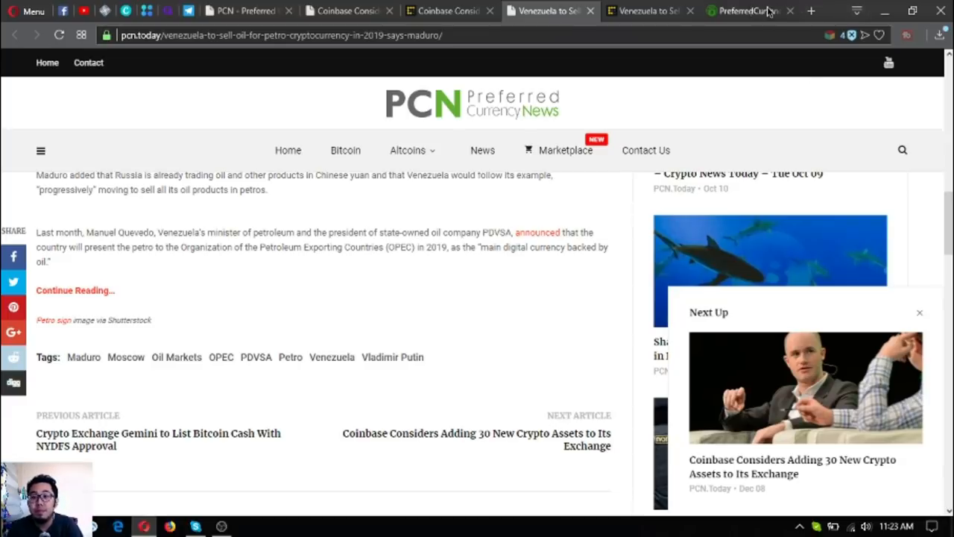
# - Read CoinDesk's original Venezuela Petro article through its editor's note, then return to the PCN home page
pyautogui.click(648, 11)
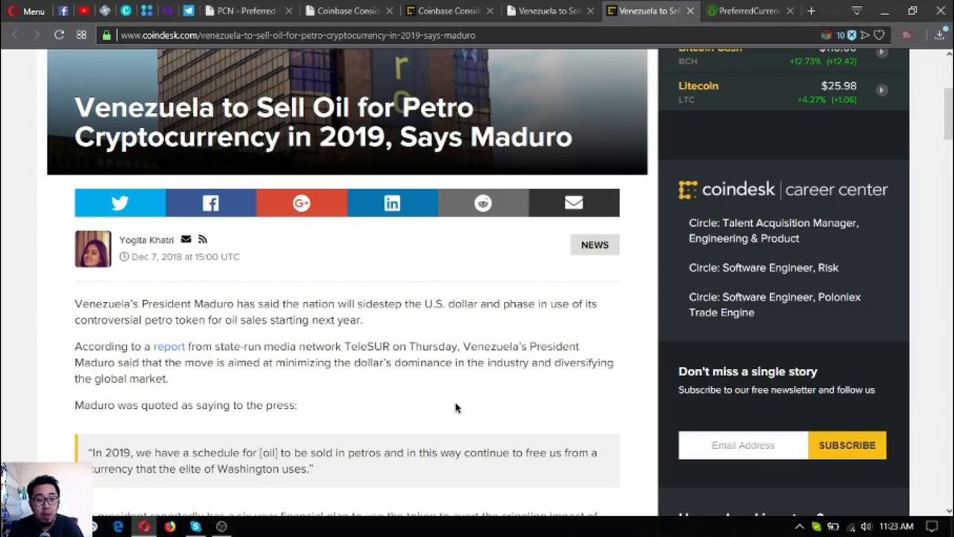
pyautogui.scroll(-3)
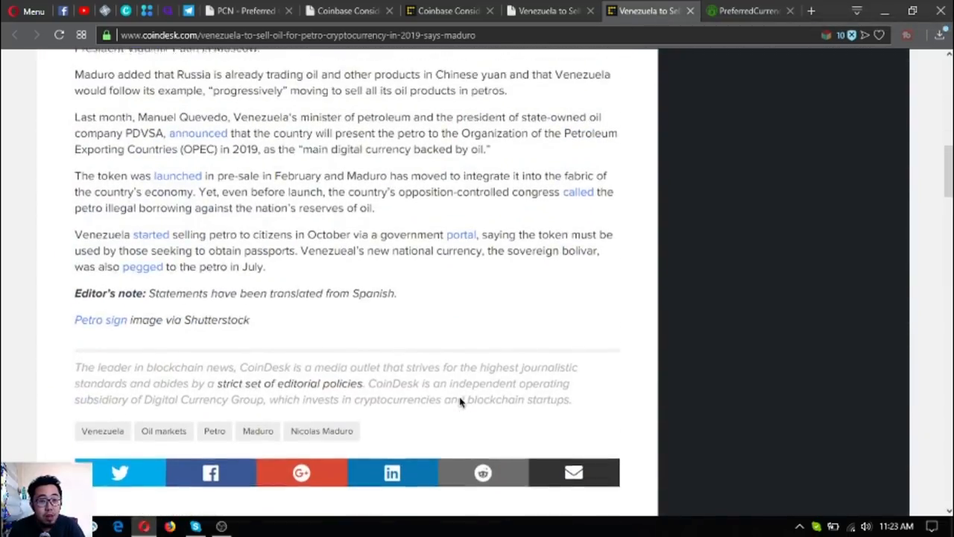
pyautogui.scroll(3)
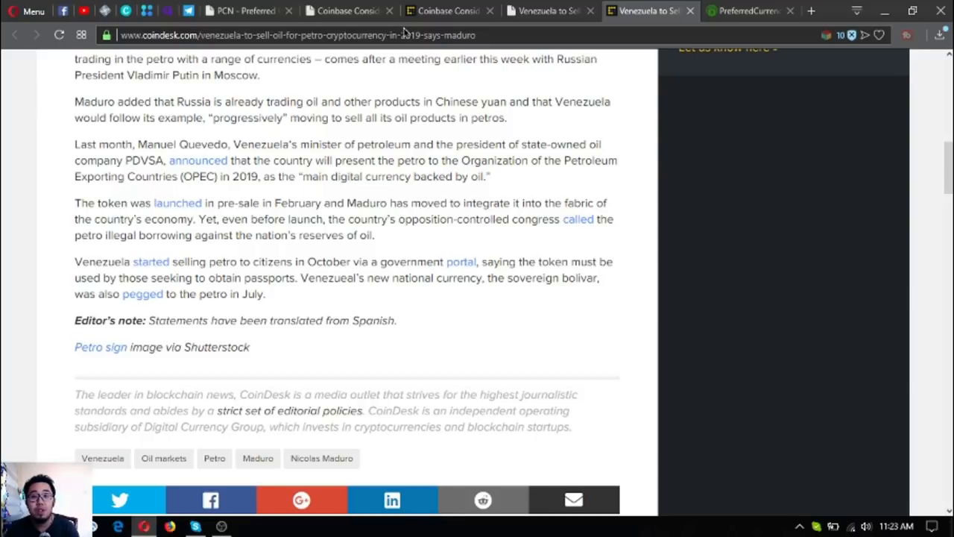
pyautogui.click(246, 10)
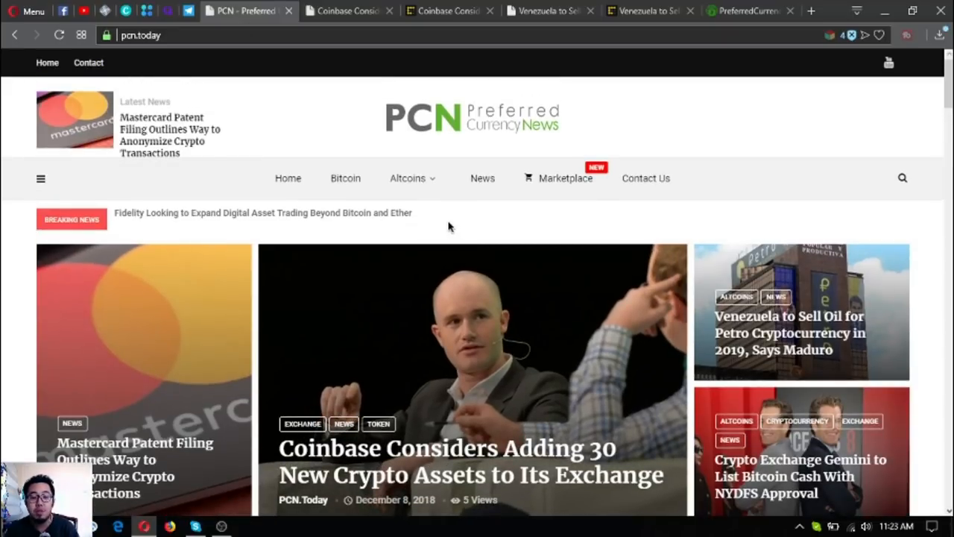
# - Look over the PCN home page headlines and trending section, then start a new blank browser tab
pyautogui.click(409, 178)
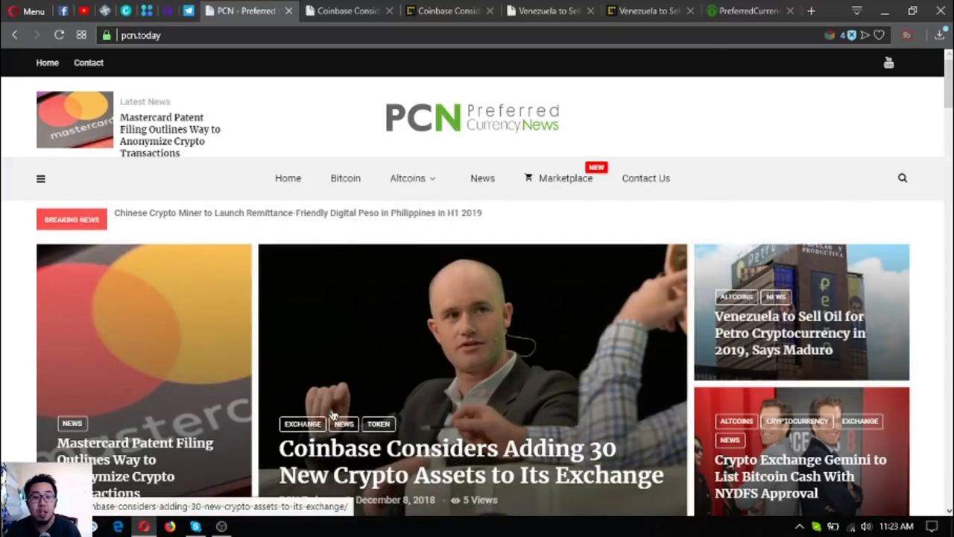
pyautogui.moveTo(617, 200)
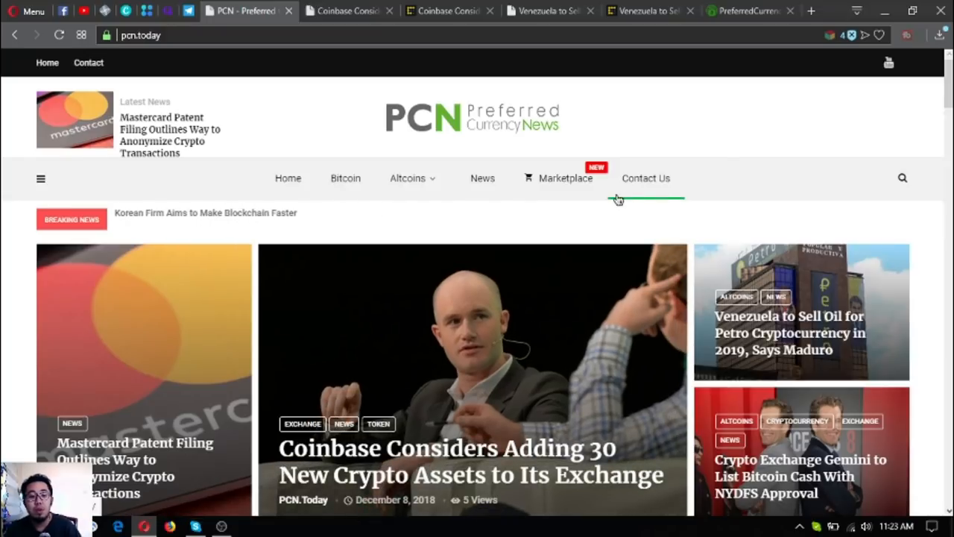
pyautogui.scroll(-3)
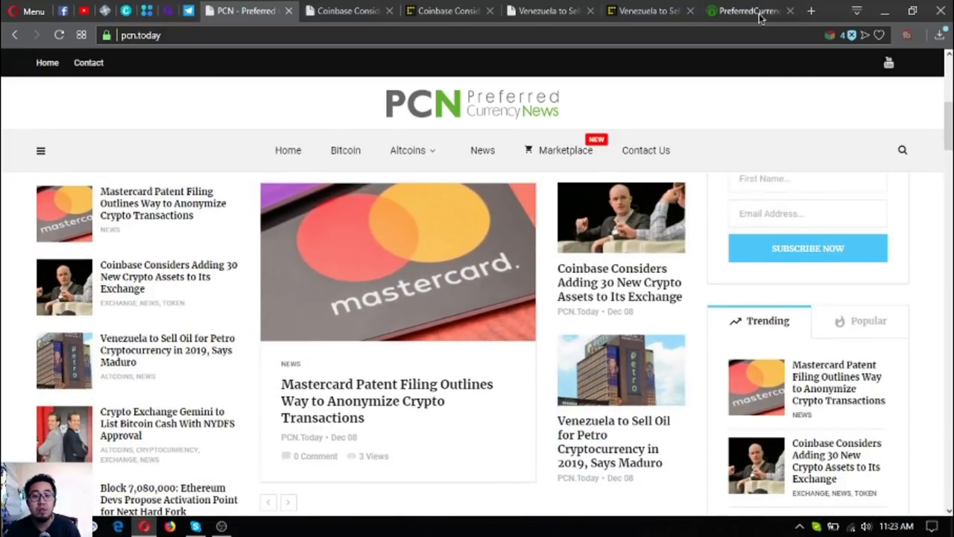
pyautogui.click(811, 11)
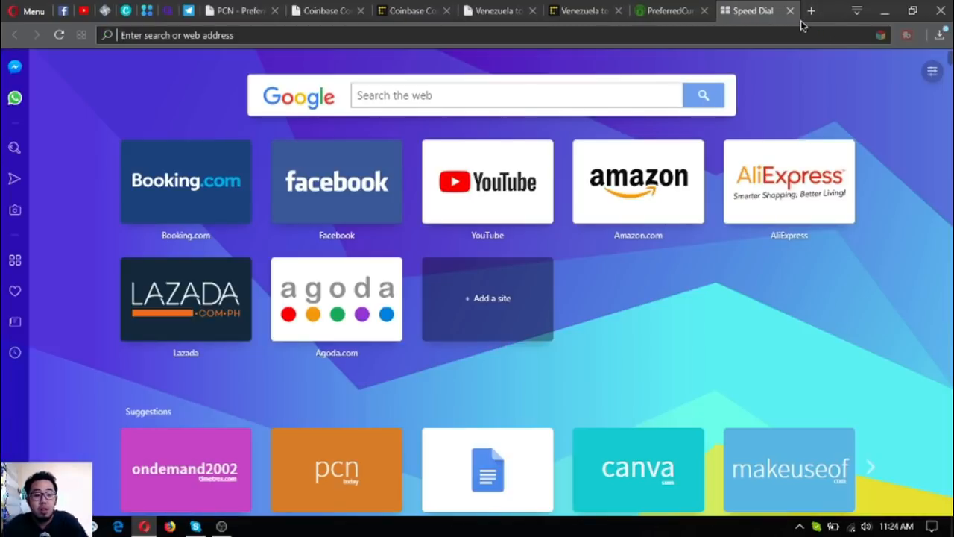
# - Load eosmarketplace.news in the new tab to show its listings spreadsheet
pyautogui.write('eosmarketplace.news')
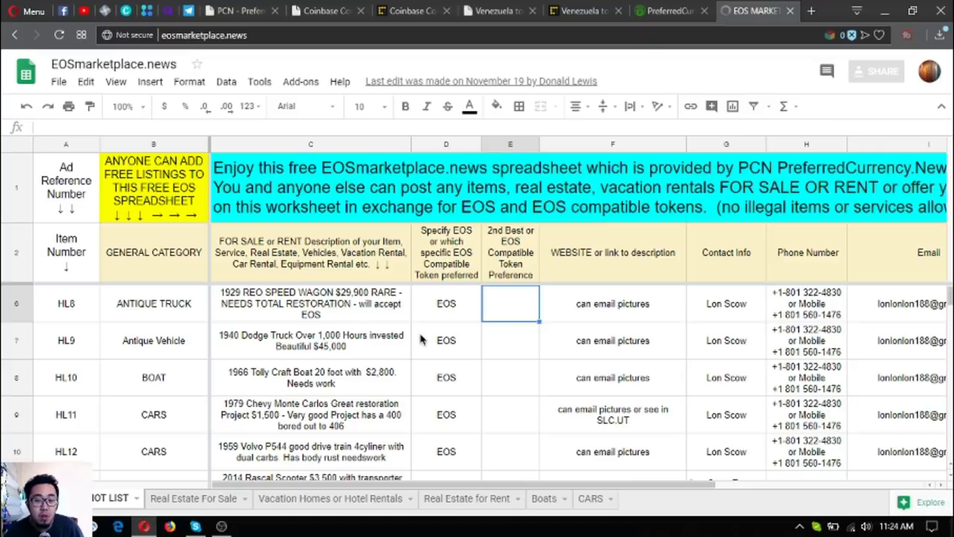
# - Browse the EOS listings down to the HL24 Subscriptions entry, reading phone, contact and description cells
pyautogui.scroll(-3)
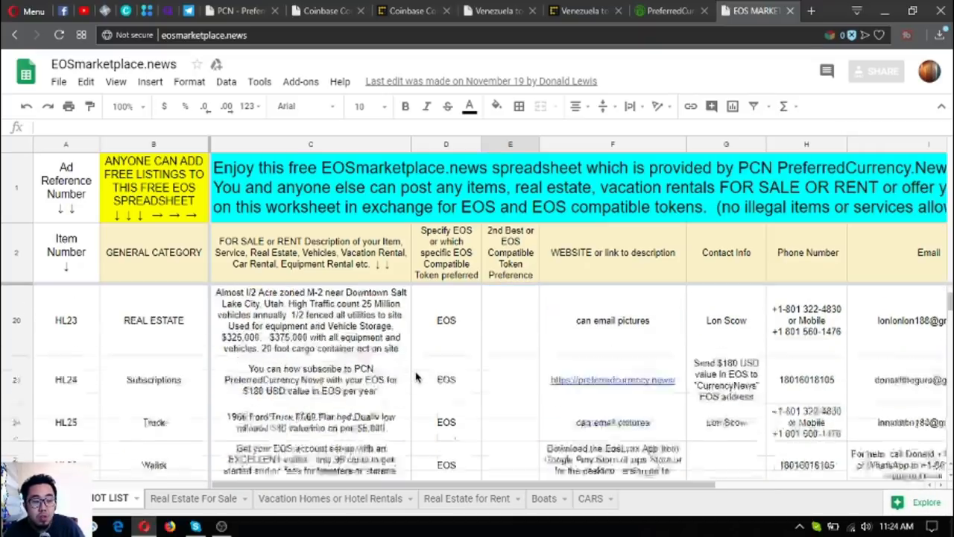
pyautogui.scroll(-3)
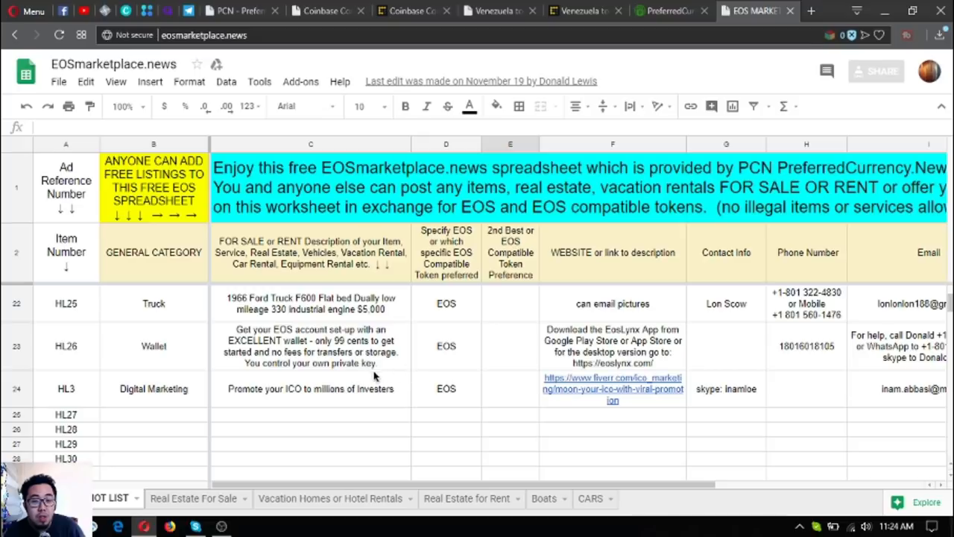
pyautogui.click(726, 346)
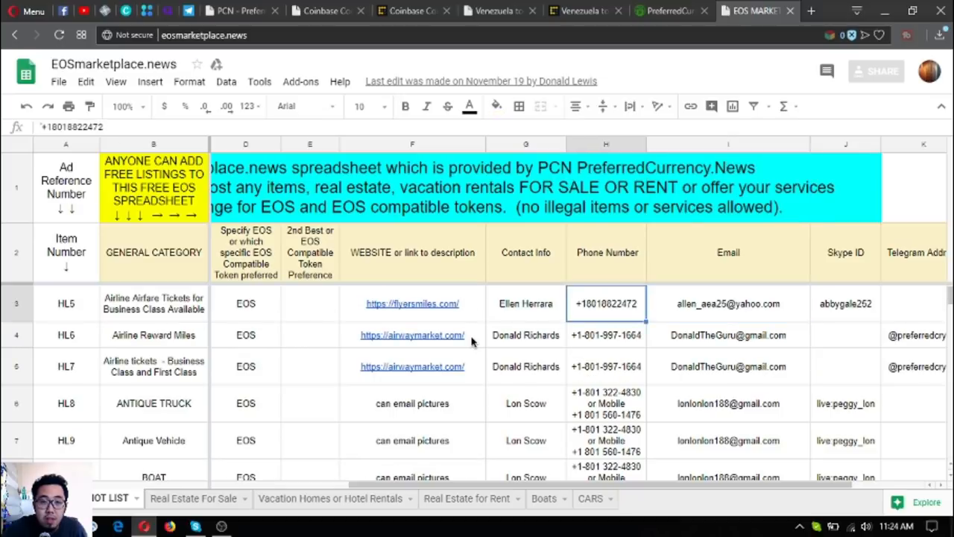
pyautogui.click(525, 304)
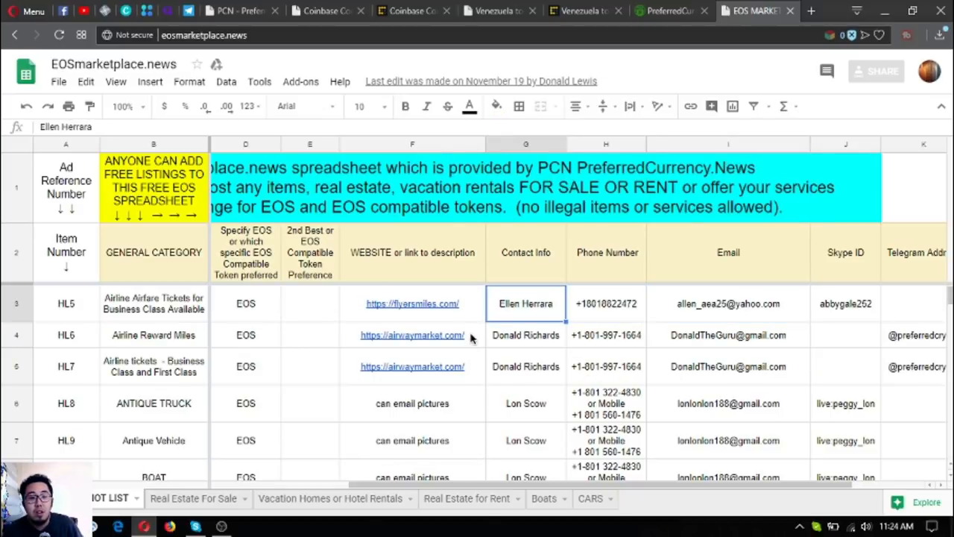
pyautogui.scroll(-3)
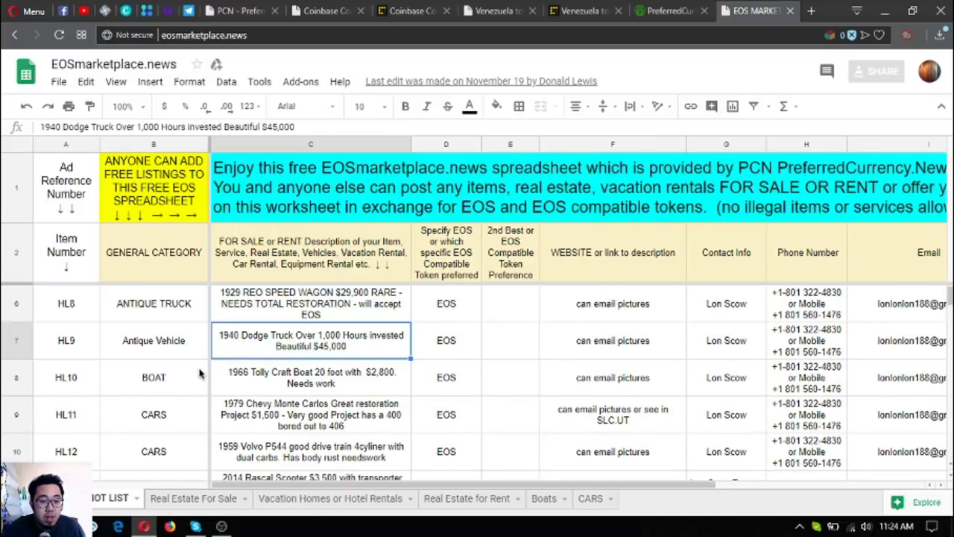
pyautogui.scroll(-3)
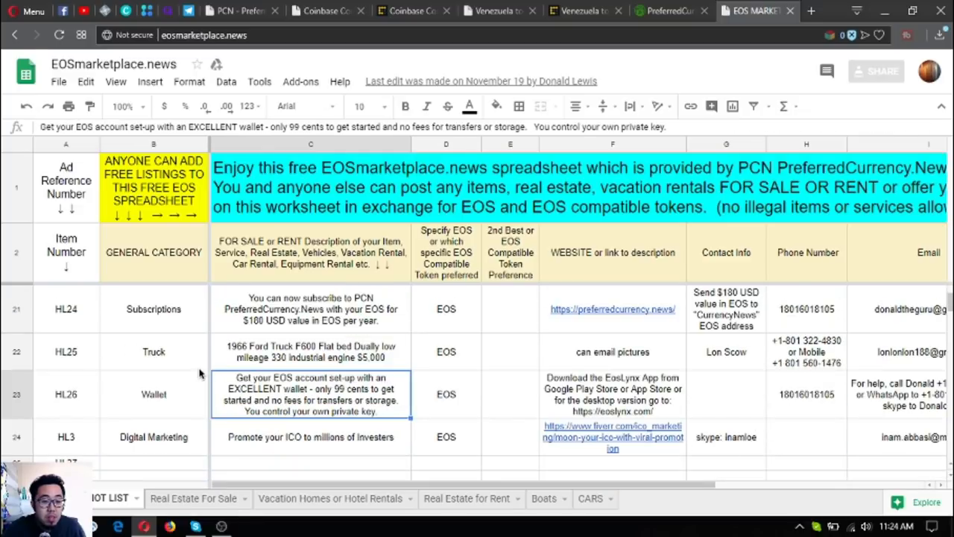
pyautogui.click(310, 308)
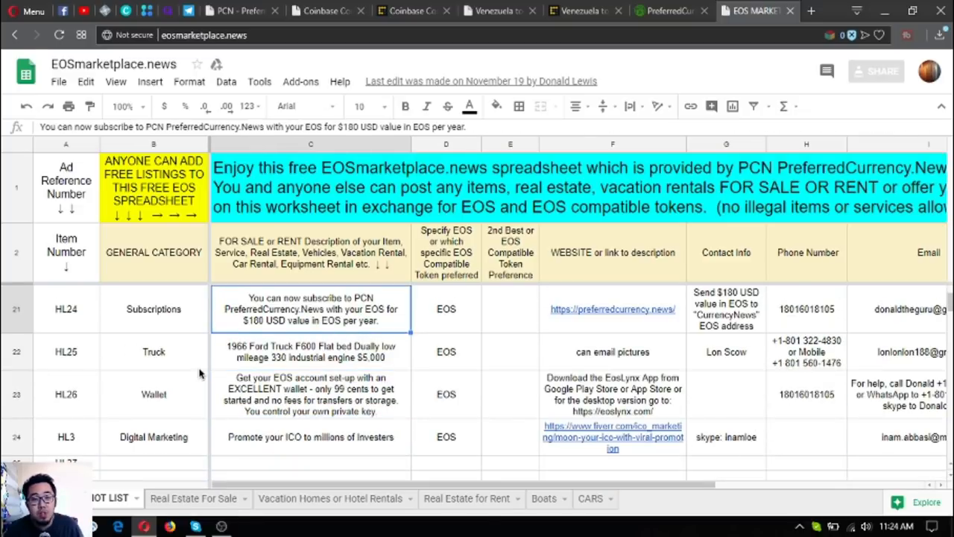
# - Visit the PreferredCurrency.News subscription link, then return to the EOS marketplace spreadsheet
pyautogui.click(668, 10)
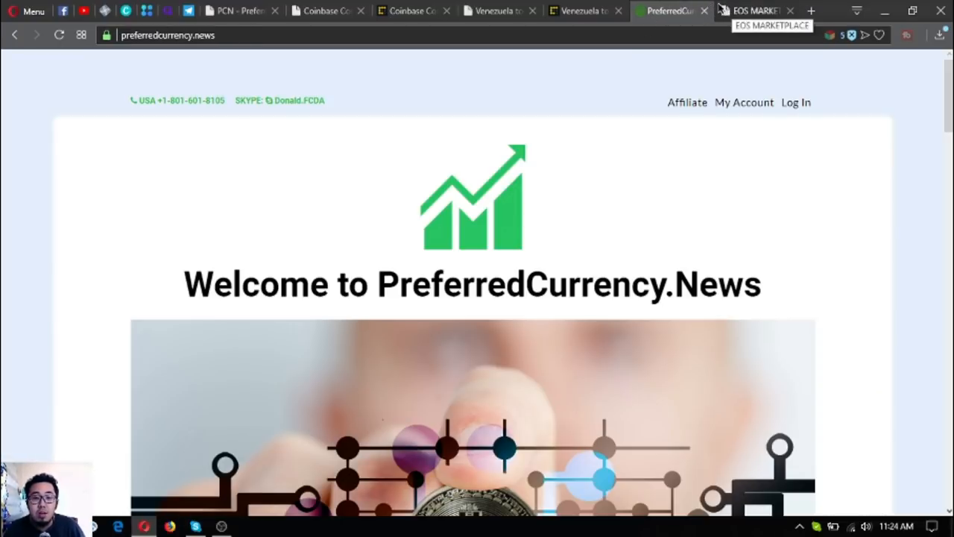
pyautogui.moveTo(644, 190)
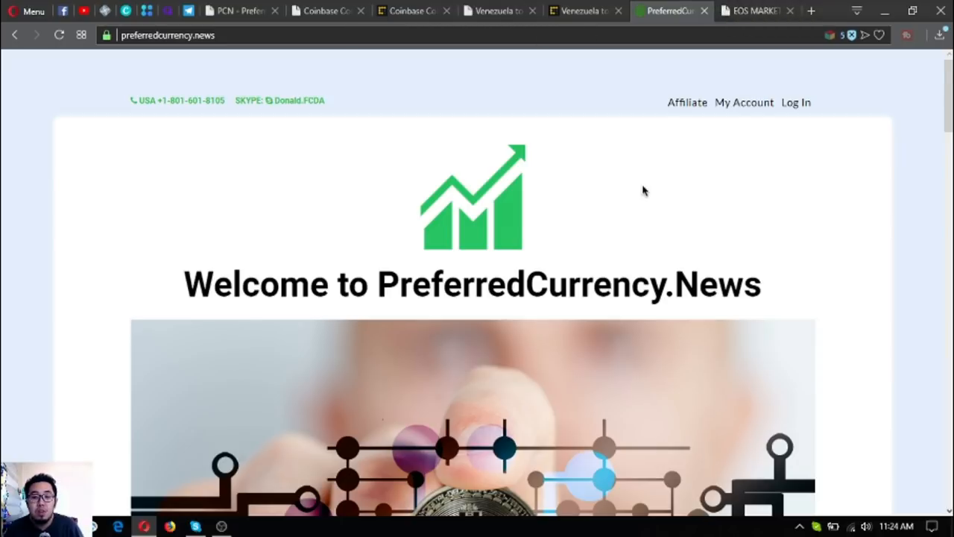
pyautogui.click(760, 11)
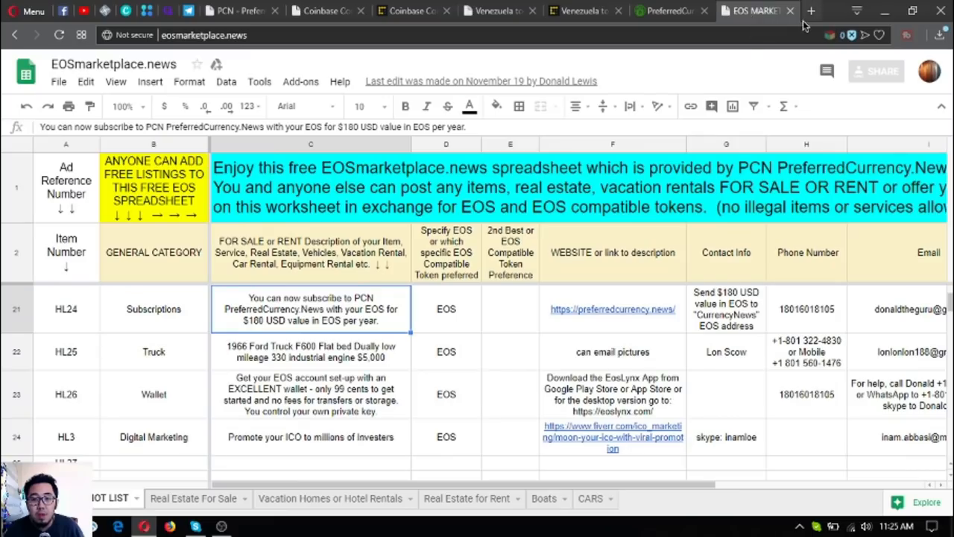
pyautogui.moveTo(816, 12)
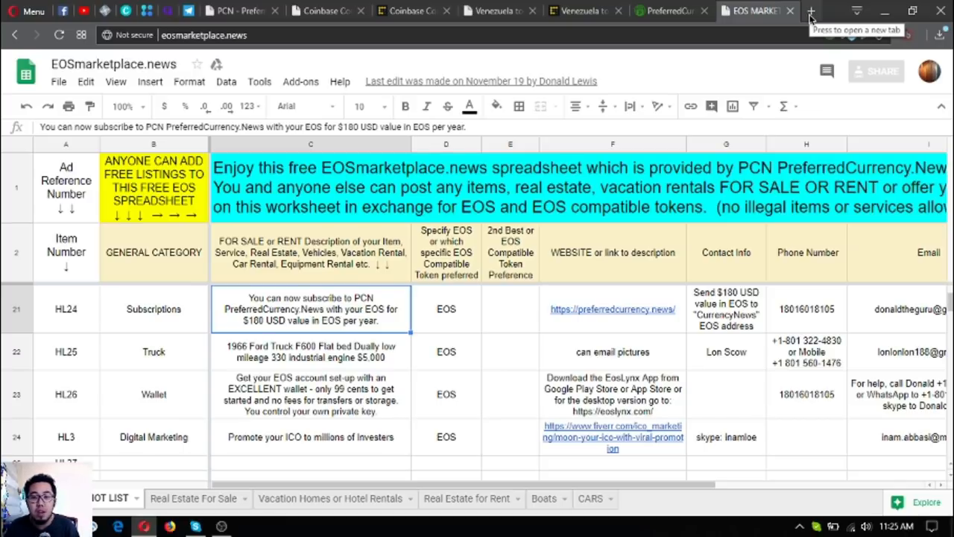
# - Open a fresh browser tab next to the EOS marketplace spreadsheet
pyautogui.click(811, 12)
pyautogui.write('eosmarket.boz')
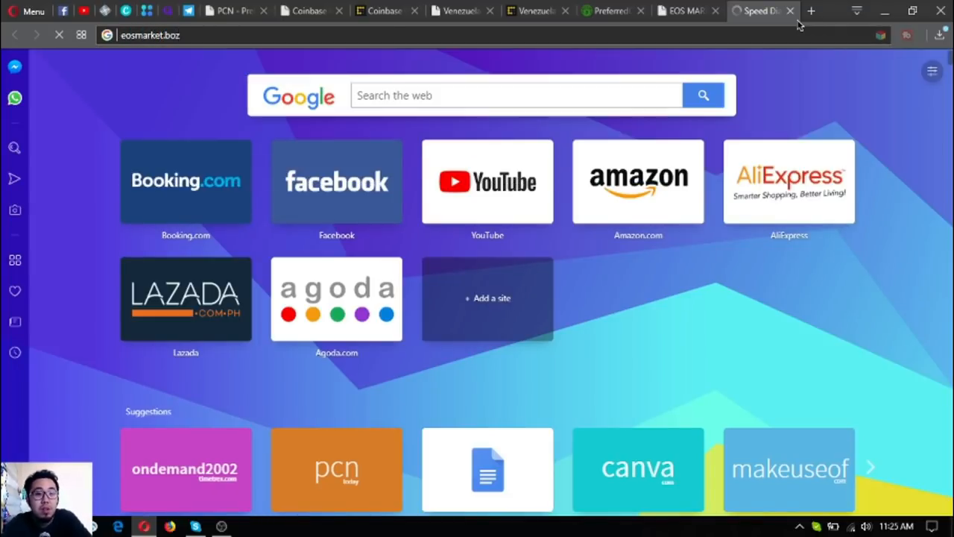
# - Correct the mistyped address to eosmarket.biz and load the site
pyautogui.click(152, 35)
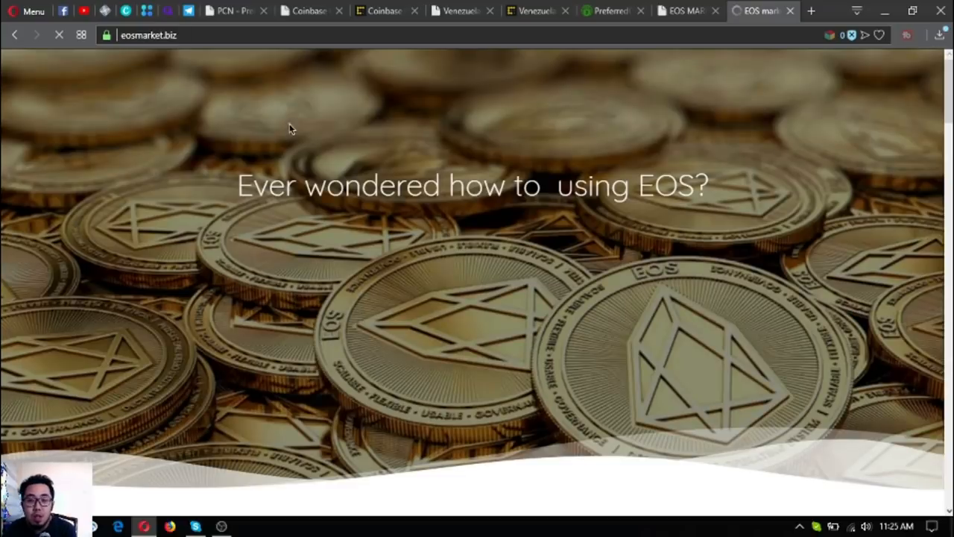
# - Reach 'Other useful links' and follow EOS Authority's 'Get alerts about your eos transactions' link
pyautogui.scroll(-3)
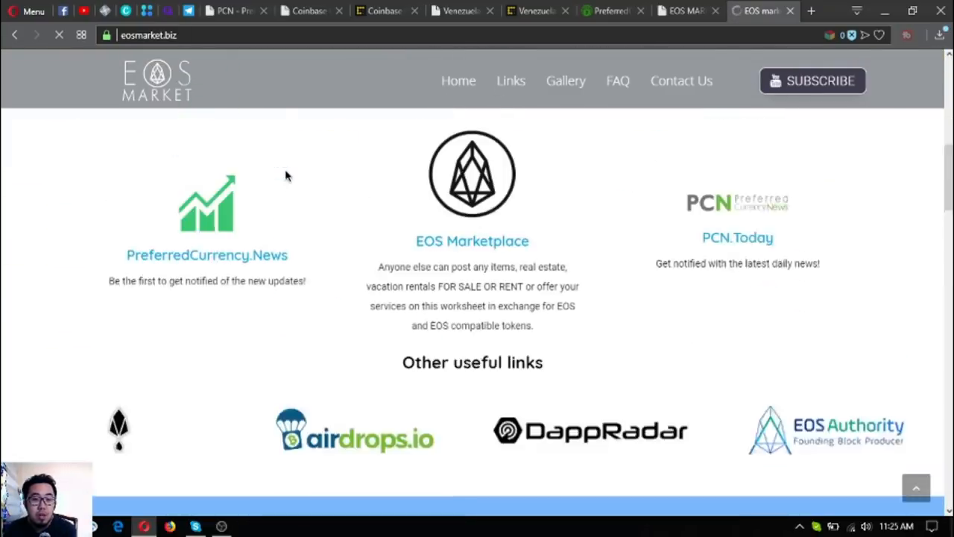
pyautogui.scroll(3)
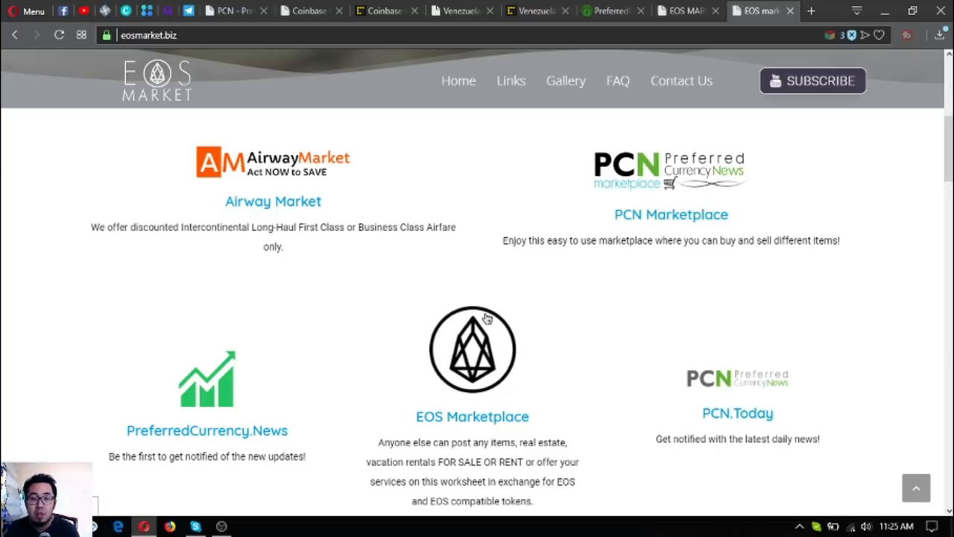
pyautogui.moveTo(643, 157)
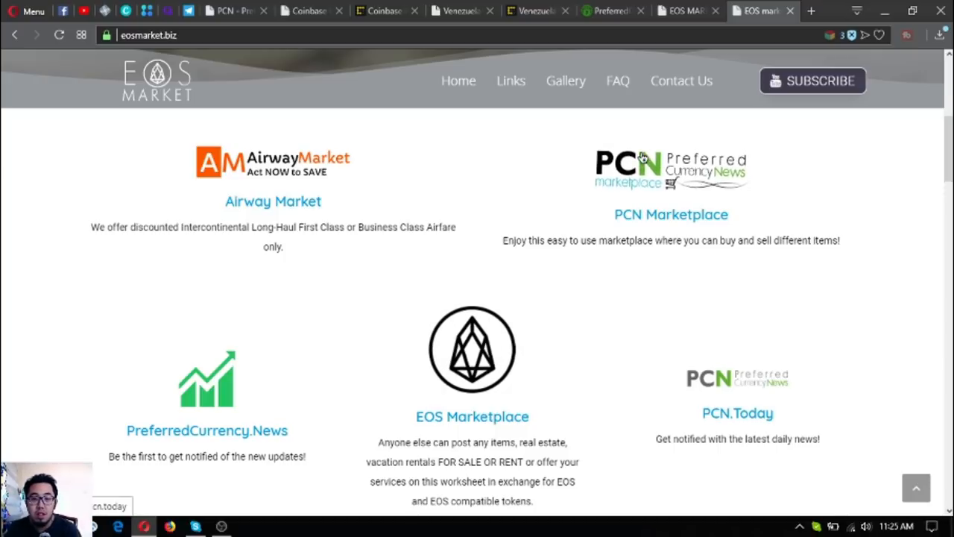
pyautogui.moveTo(295, 386)
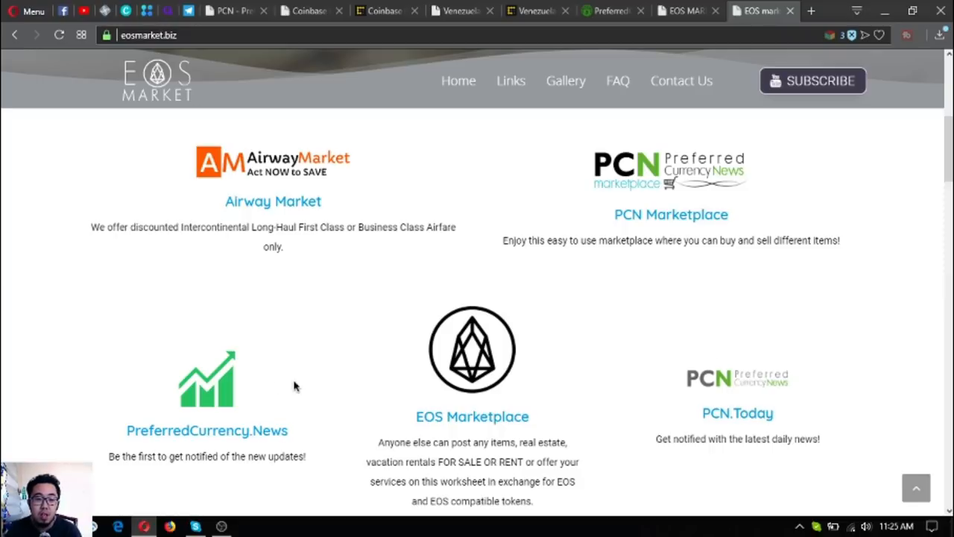
pyautogui.scroll(-3)
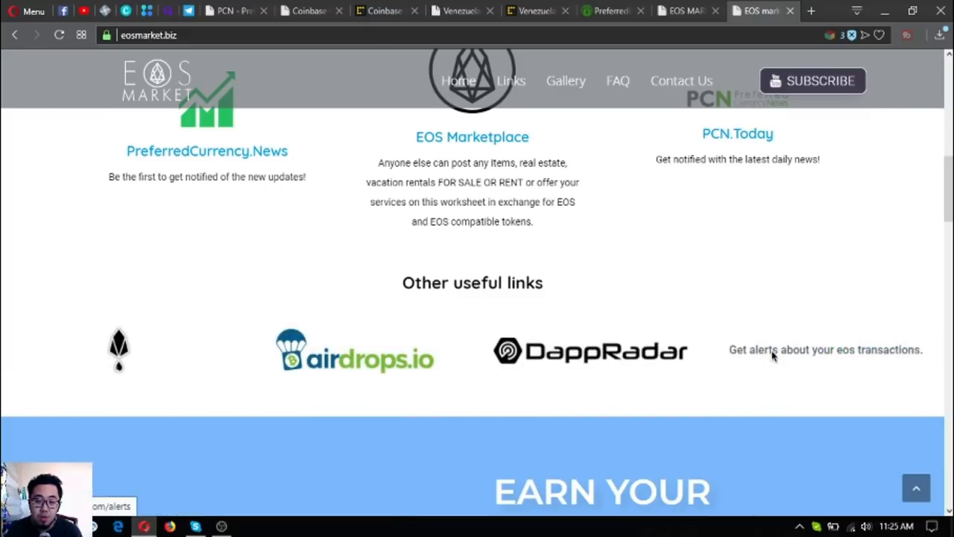
pyautogui.click(826, 349)
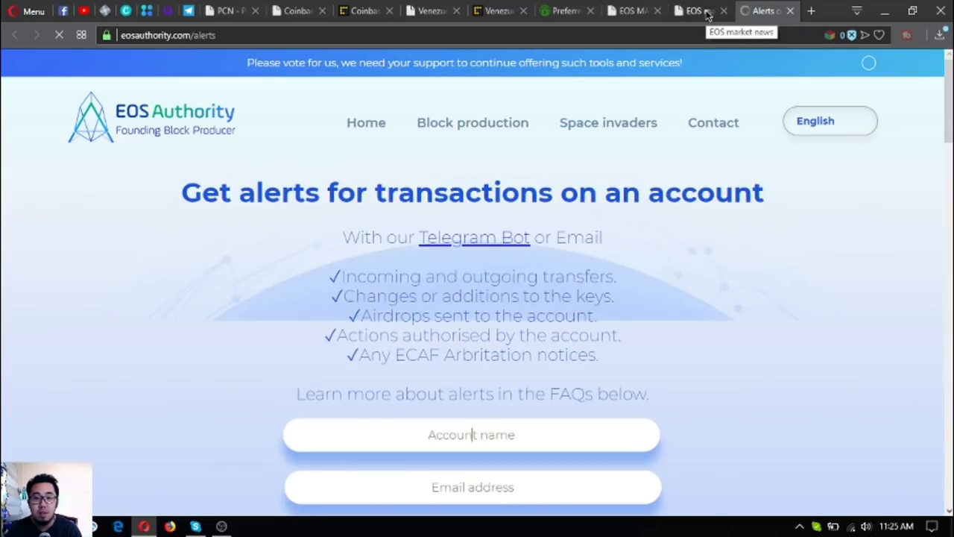
# - Move past the affiliate section toward the EOS Podcasts and Videos Telegram link
pyautogui.click(700, 12)
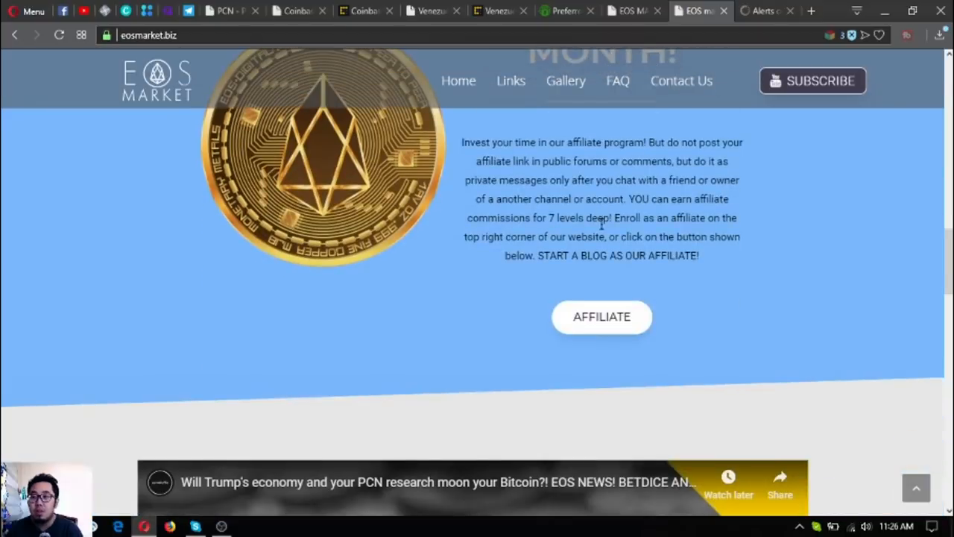
pyautogui.scroll(3)
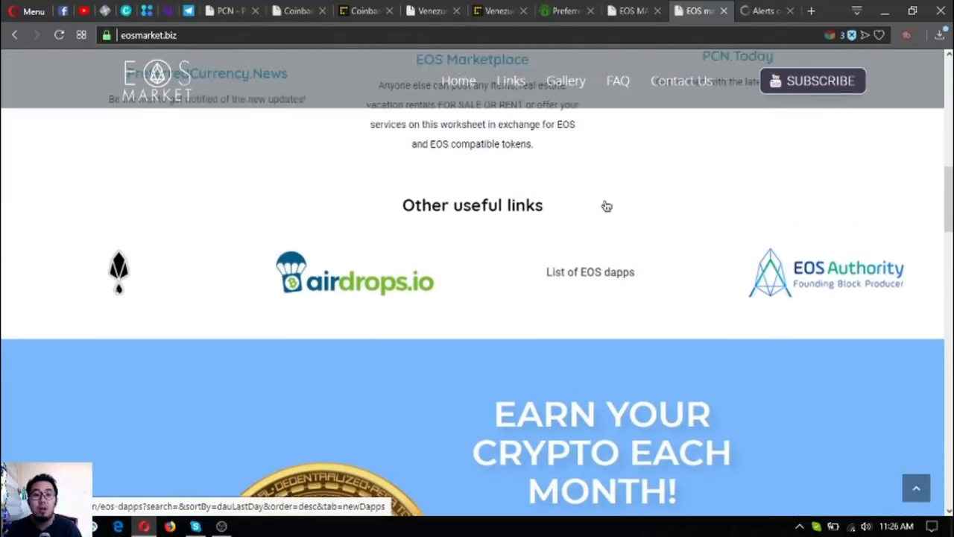
pyautogui.scroll(3)
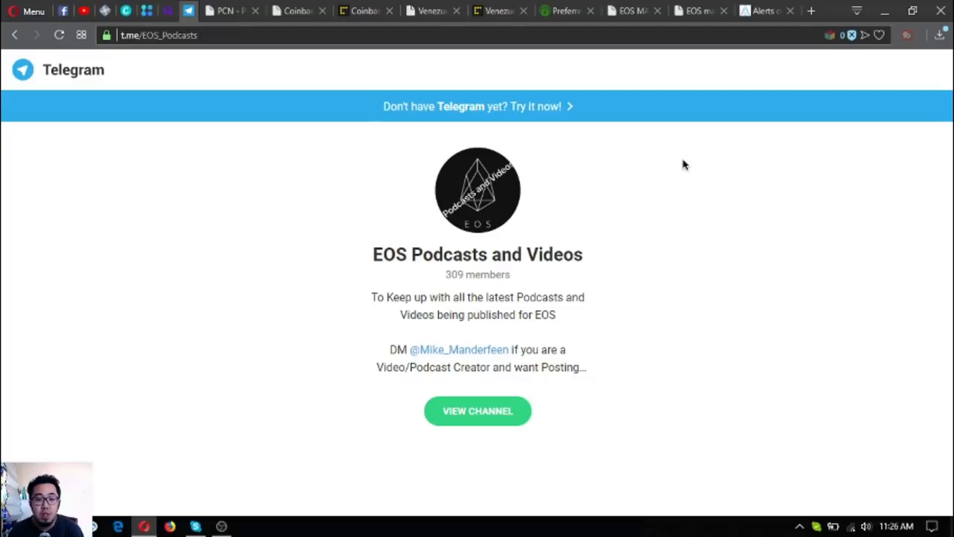
pyautogui.moveTo(415, 259)
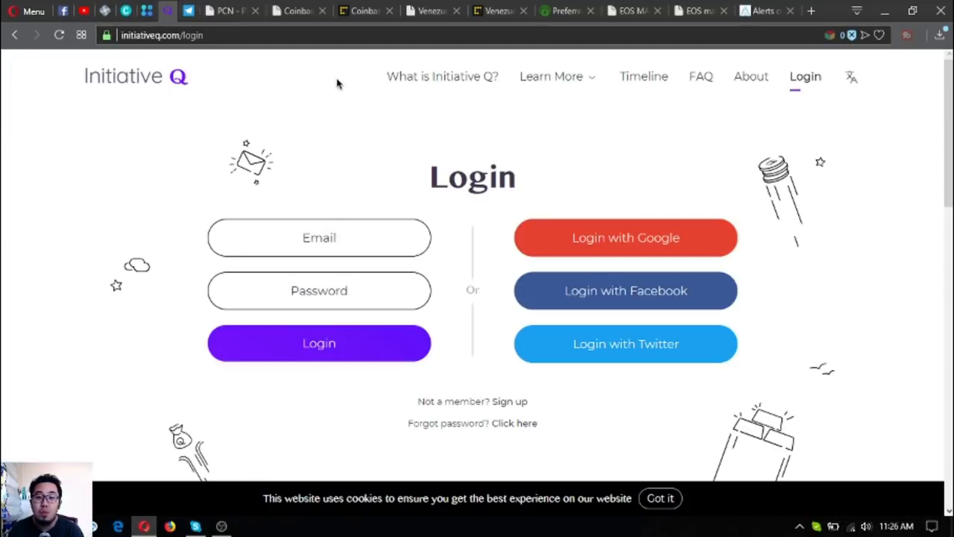
pyautogui.moveTo(394, 108)
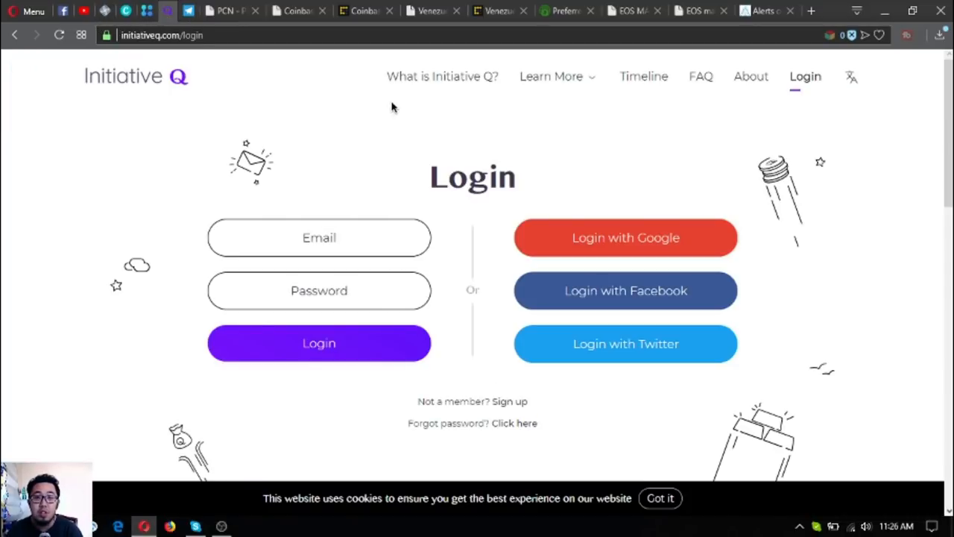
pyautogui.moveTo(386, 87)
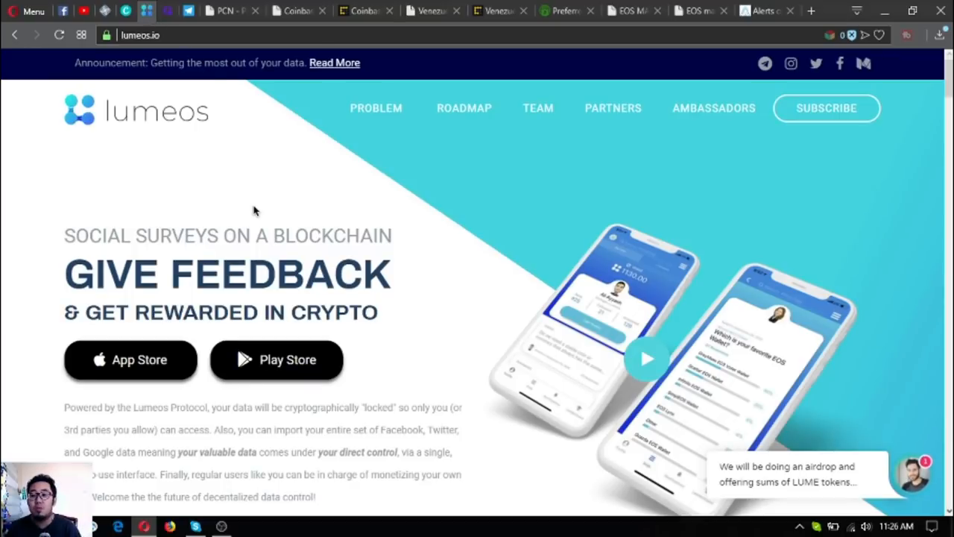
pyautogui.moveTo(251, 214)
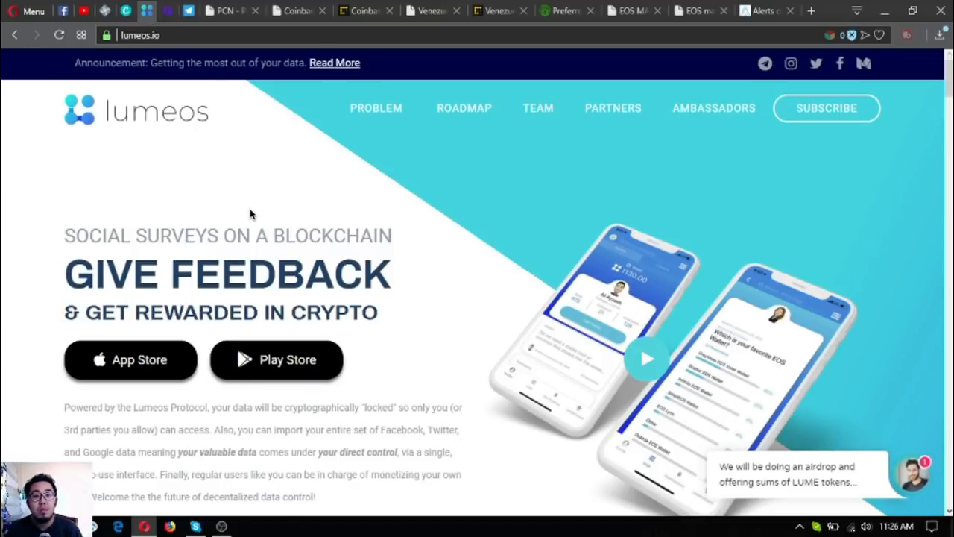
pyautogui.moveTo(246, 224)
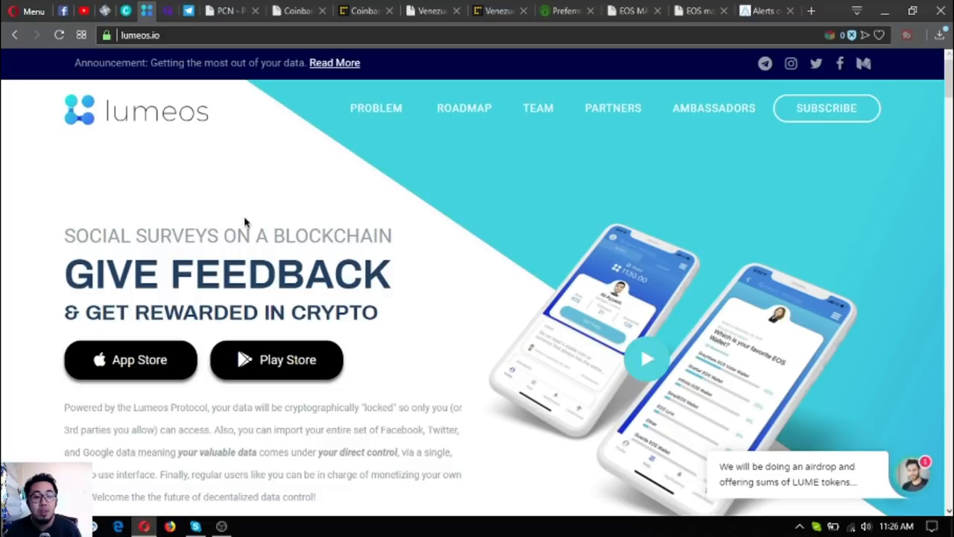
pyautogui.moveTo(501, 238)
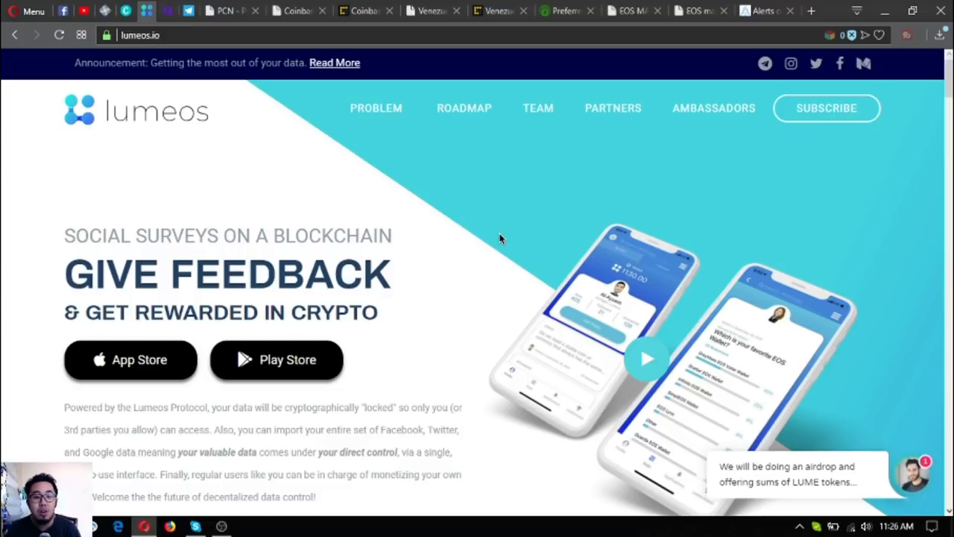
# - Load eoslynx.com in a fresh tab
pyautogui.click(815, 10)
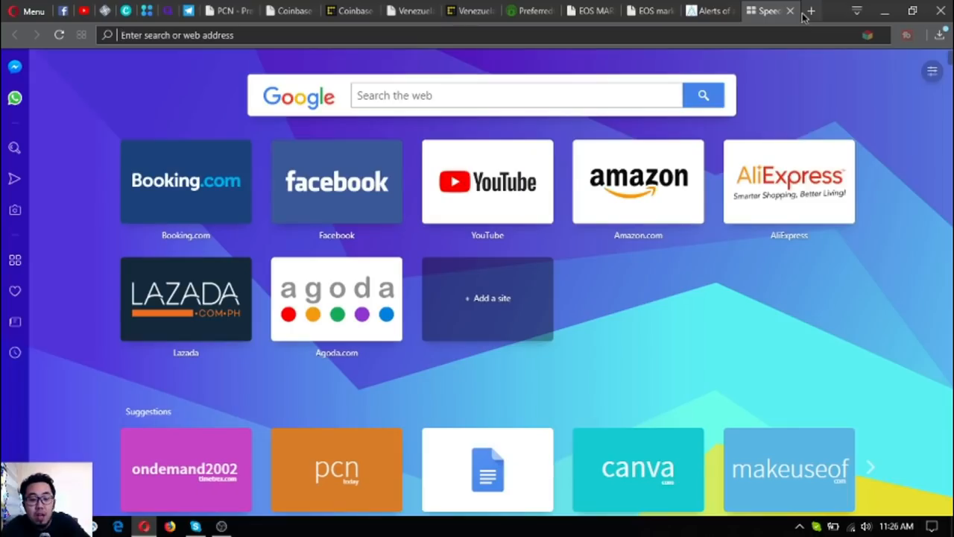
pyautogui.write('eoslynx.com')
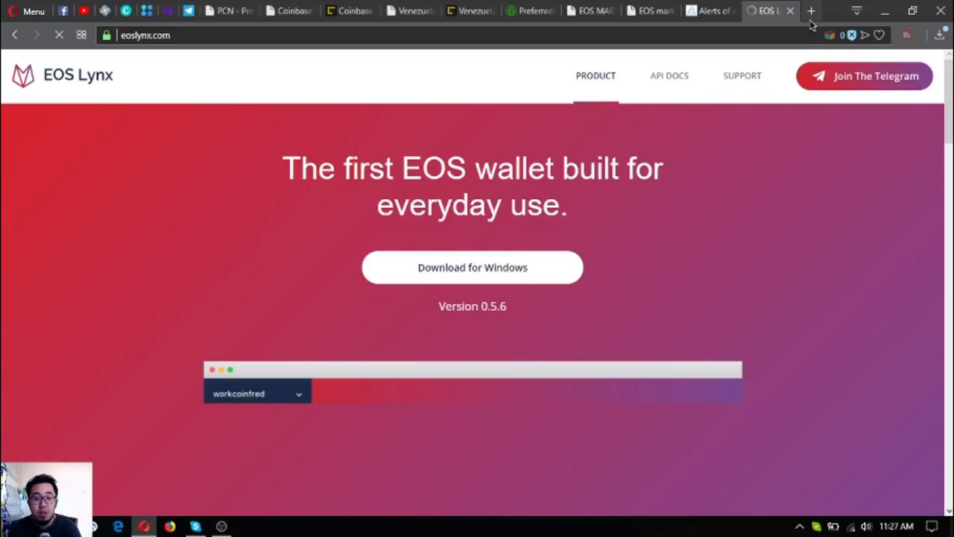
# - Download the EOS Lynx wallet for Windows and read the features down to the dApp explorer footer
pyautogui.scroll(-3)
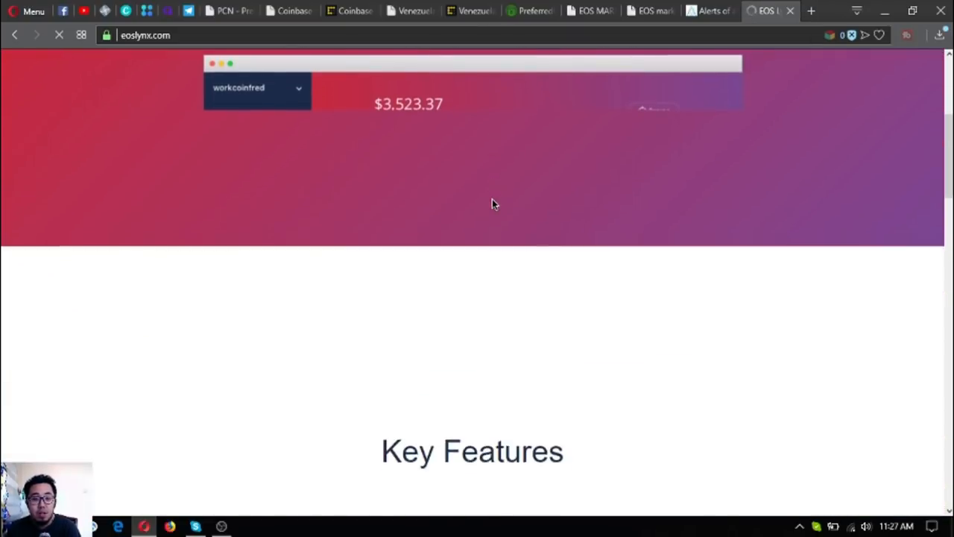
pyautogui.scroll(-3)
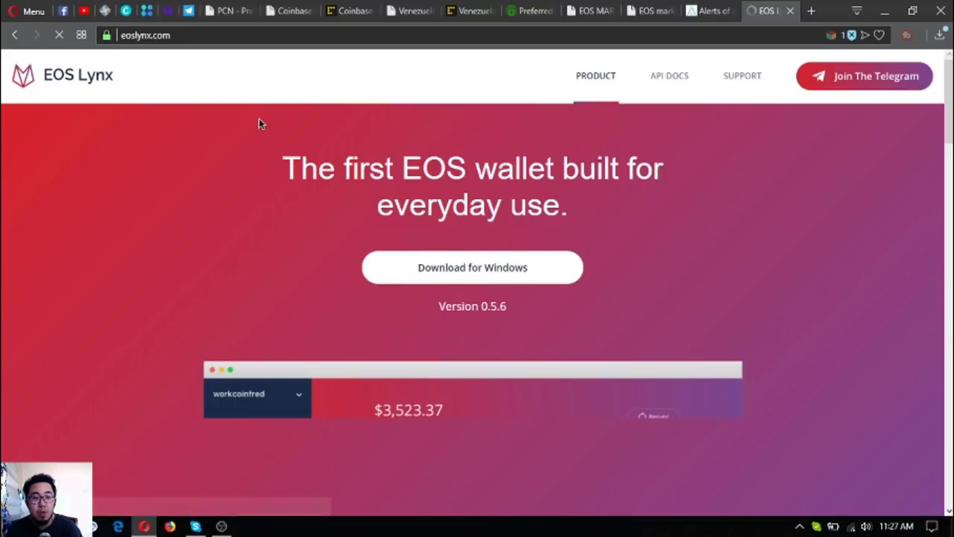
pyautogui.click(471, 267)
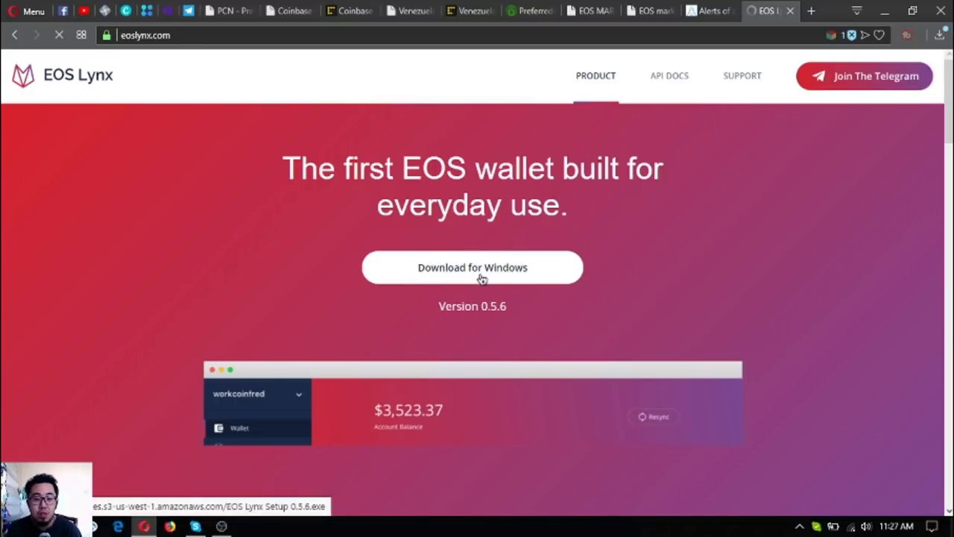
pyautogui.scroll(-3)
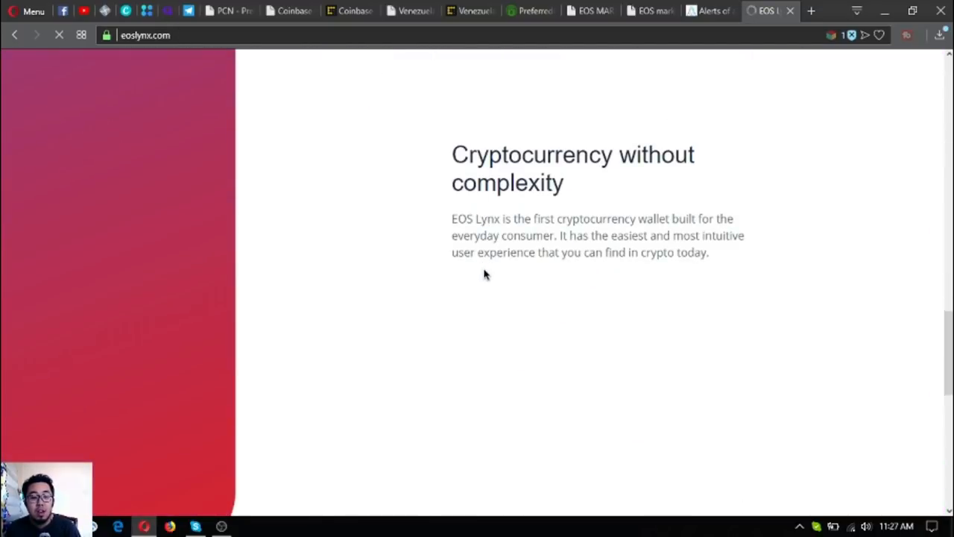
pyautogui.scroll(-3)
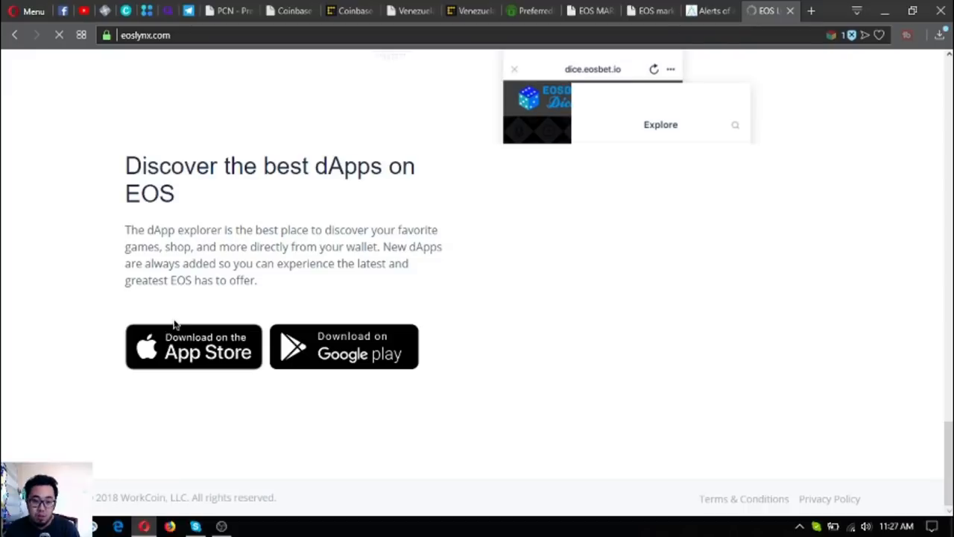
pyautogui.moveTo(192, 357)
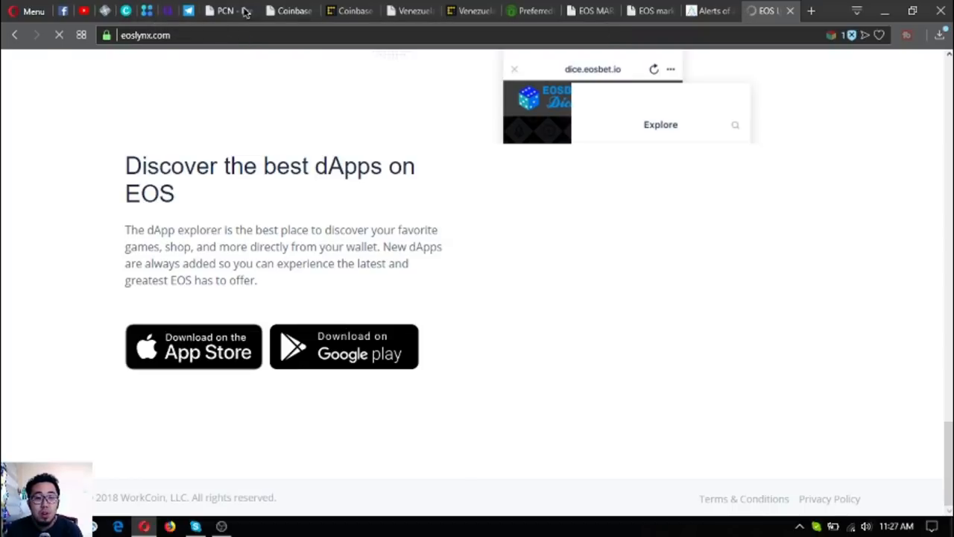
pyautogui.moveTo(238, 12)
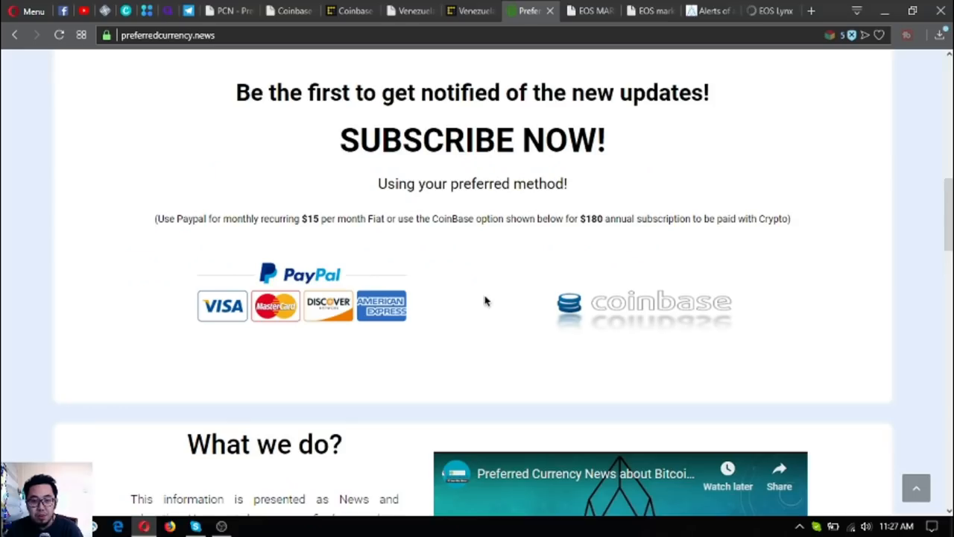
# - Scroll PreferredCurrency.News to the Subscribe Now section with PayPal and Coinbase options
pyautogui.scroll(-3)
pyautogui.write('dav.network')
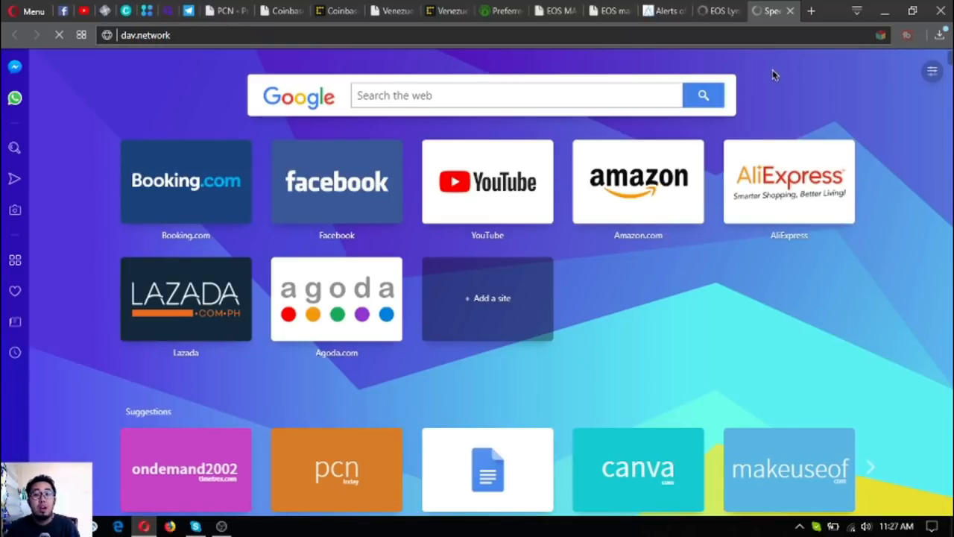
pyautogui.moveTo(584, 74)
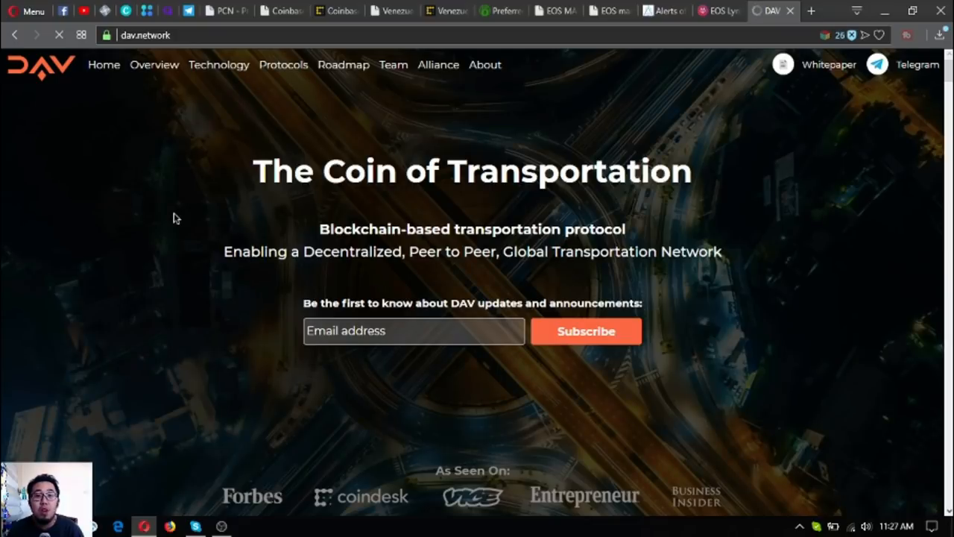
# - Read dav.network's protocol summary and transport use cases, then bring the OBS recording window forward
pyautogui.scroll(-3)
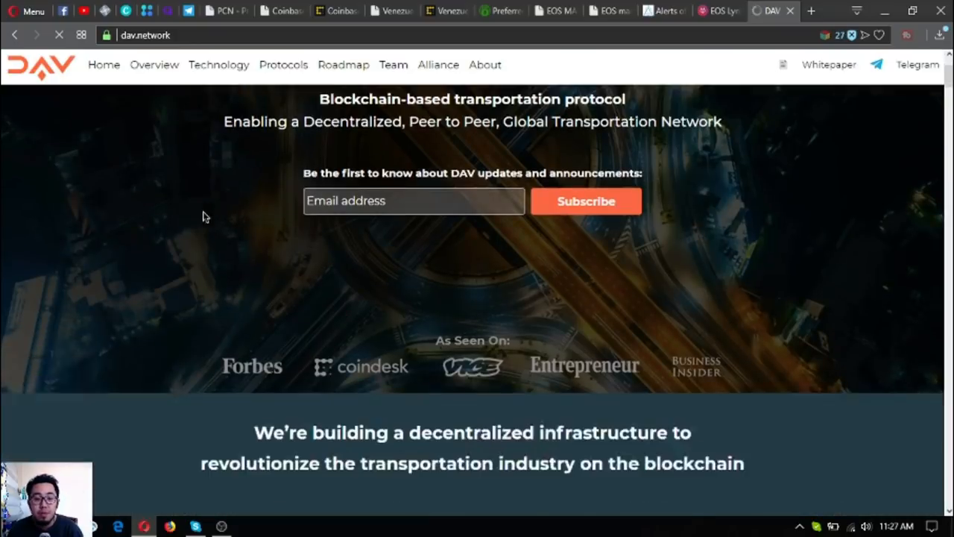
pyautogui.scroll(-3)
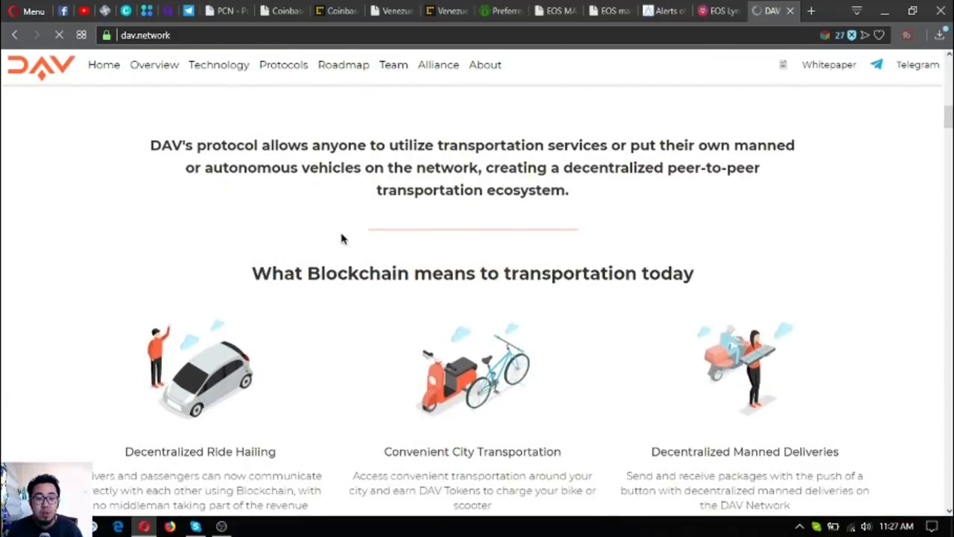
pyautogui.scroll(3)
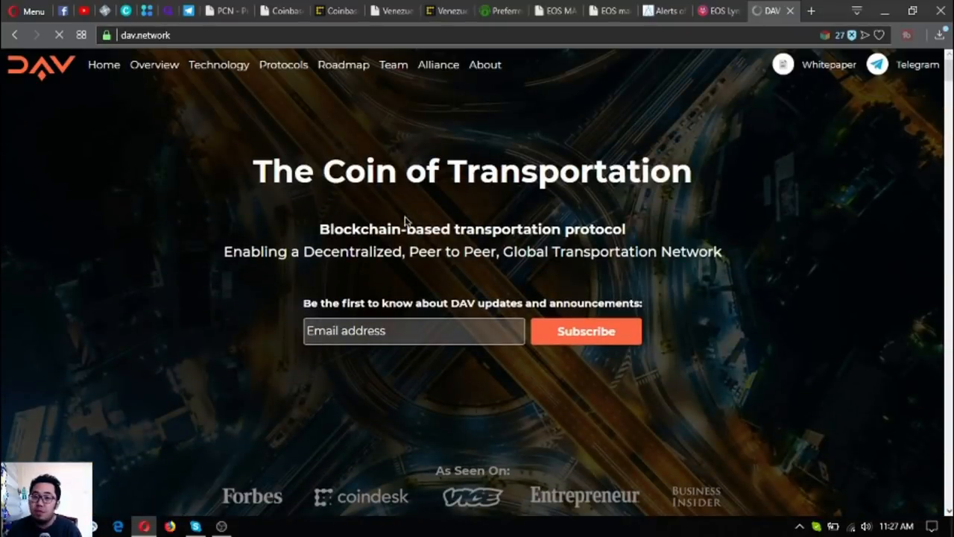
pyautogui.scroll(-3)
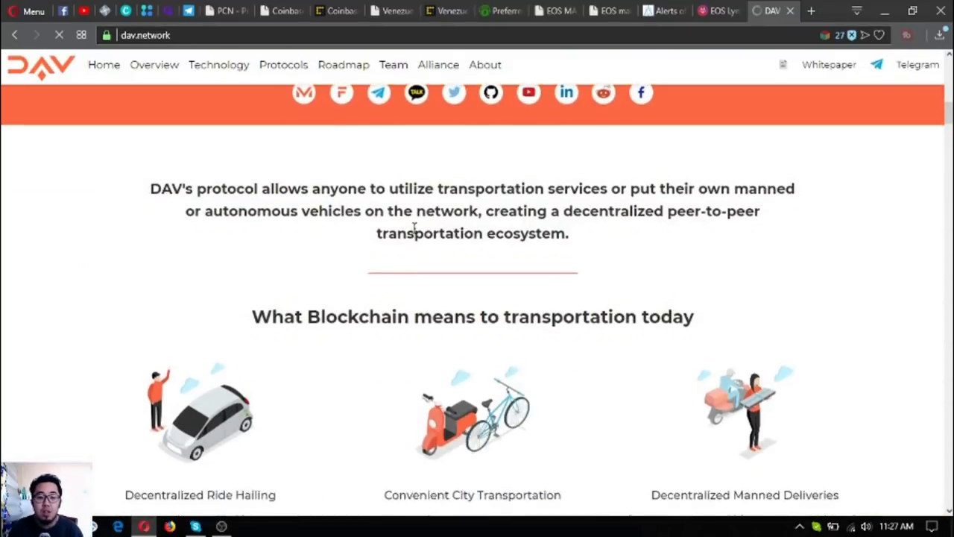
pyautogui.scroll(-3)
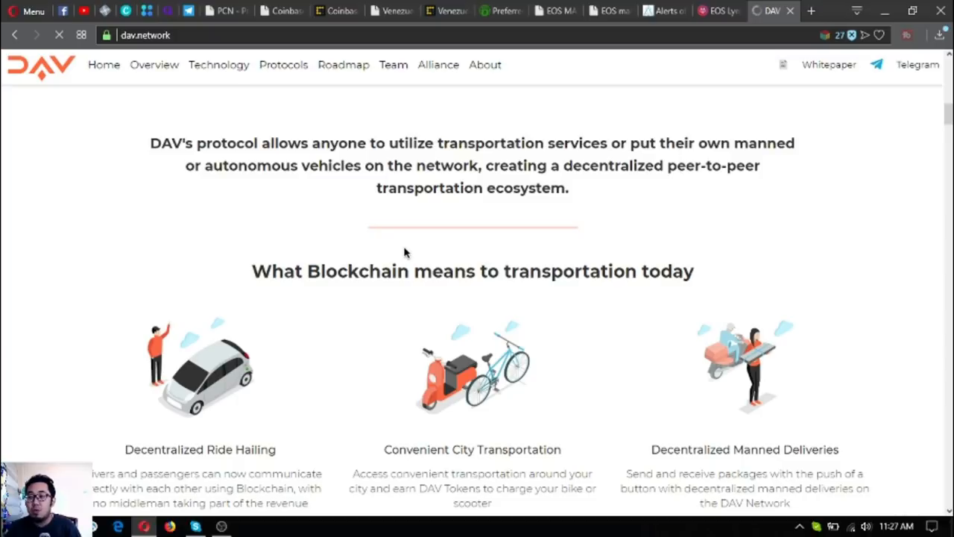
pyautogui.moveTo(313, 133)
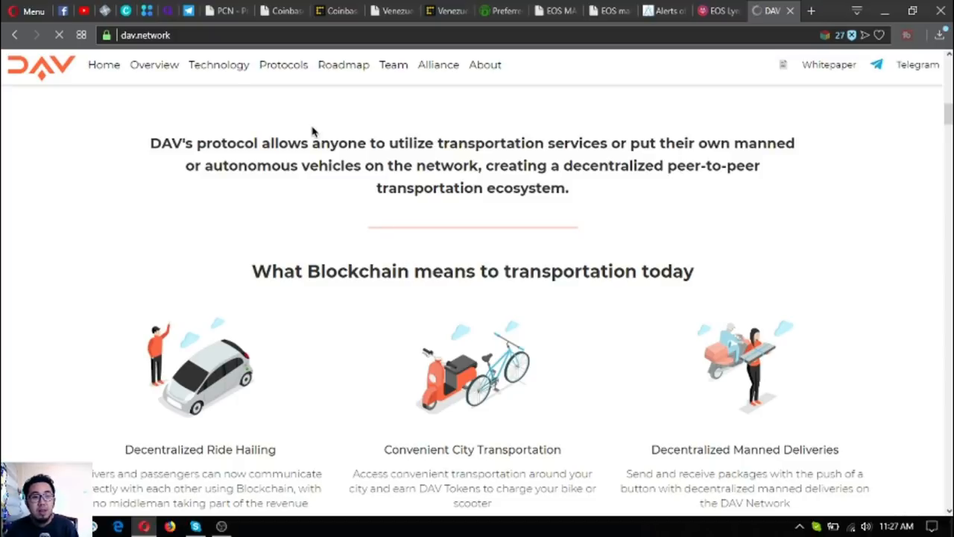
pyautogui.moveTo(370, 261)
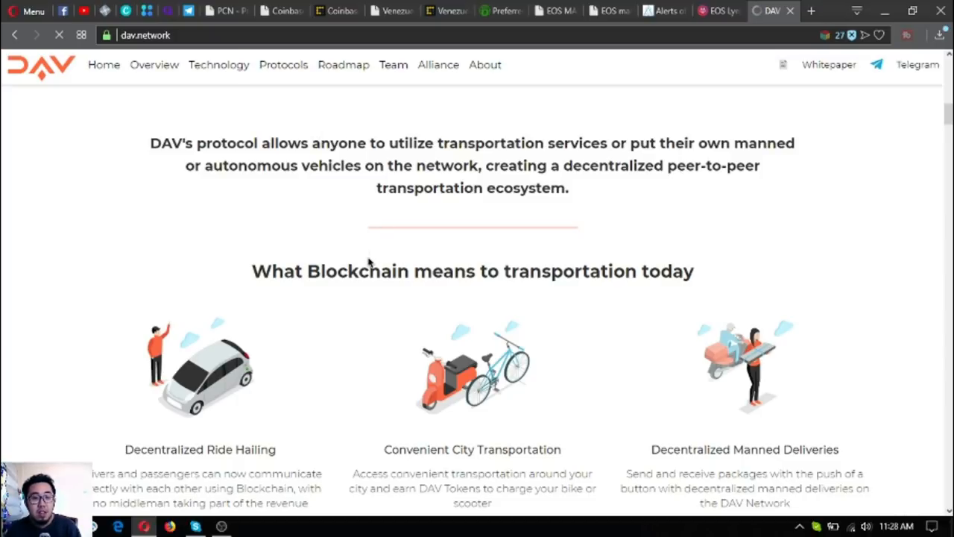
pyautogui.moveTo(378, 193)
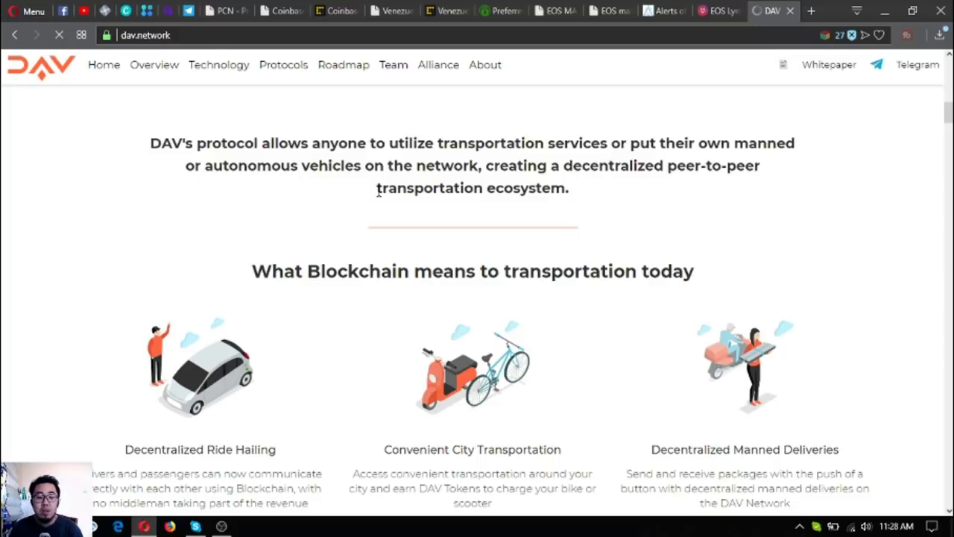
pyautogui.click(222, 528)
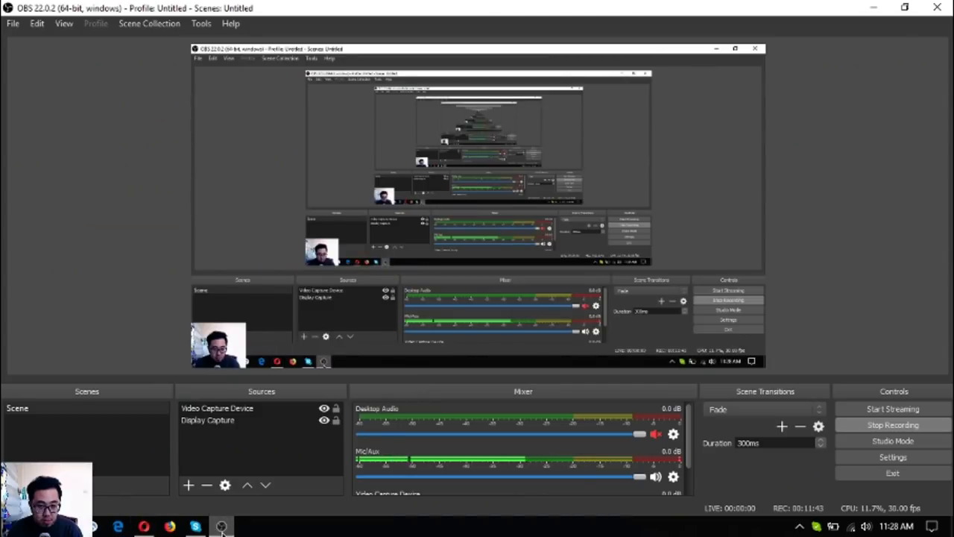